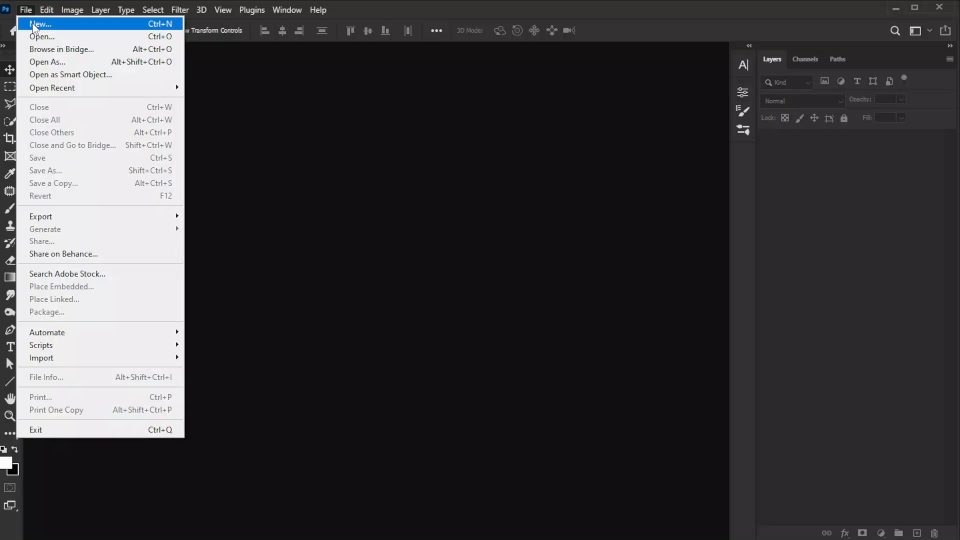
Start a new 3840 × 2160 px, 300 ppi RGB document from the File menu.
click(40, 24)
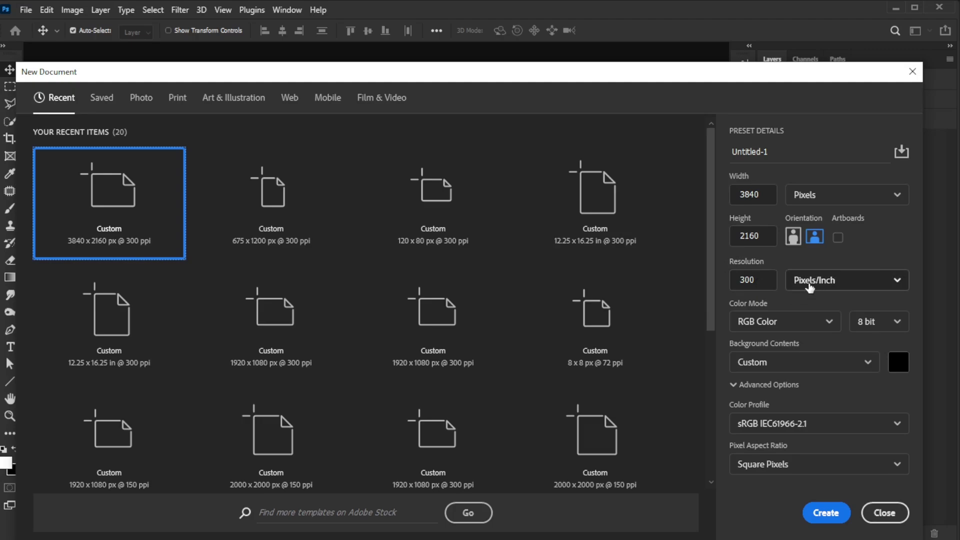
mouse_move(786, 326)
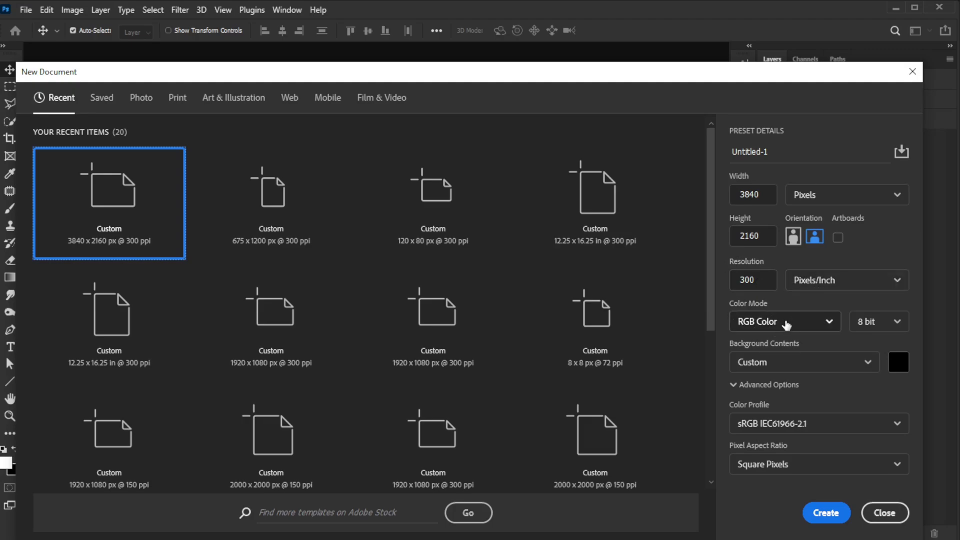
mouse_move(764, 423)
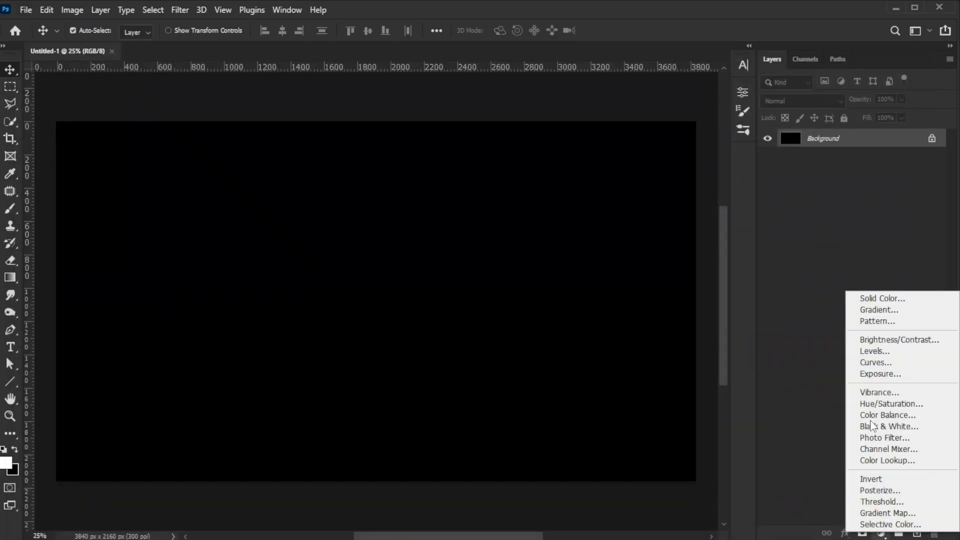
Add a Solid Color fill layer set to light grey e9e9e9 over the canvas.
click(880, 298)
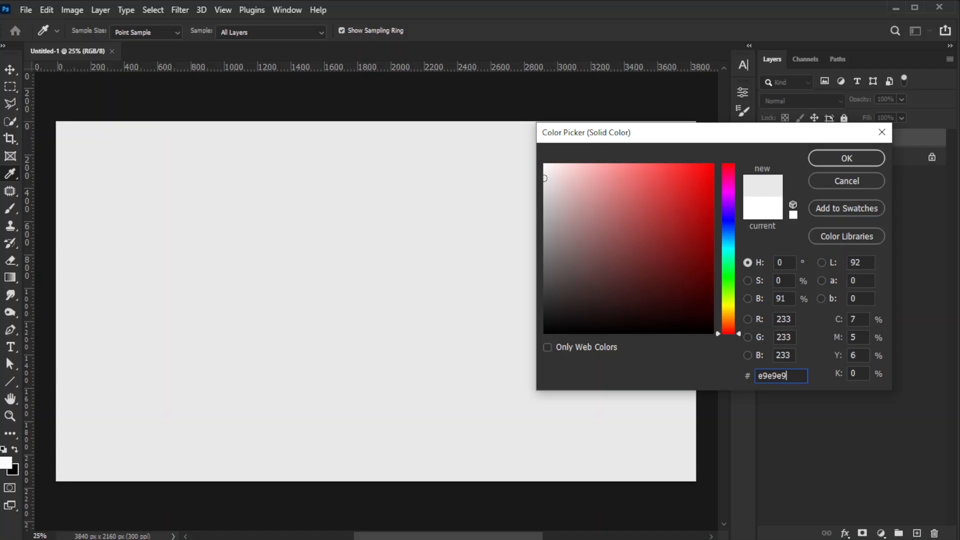
click(846, 158)
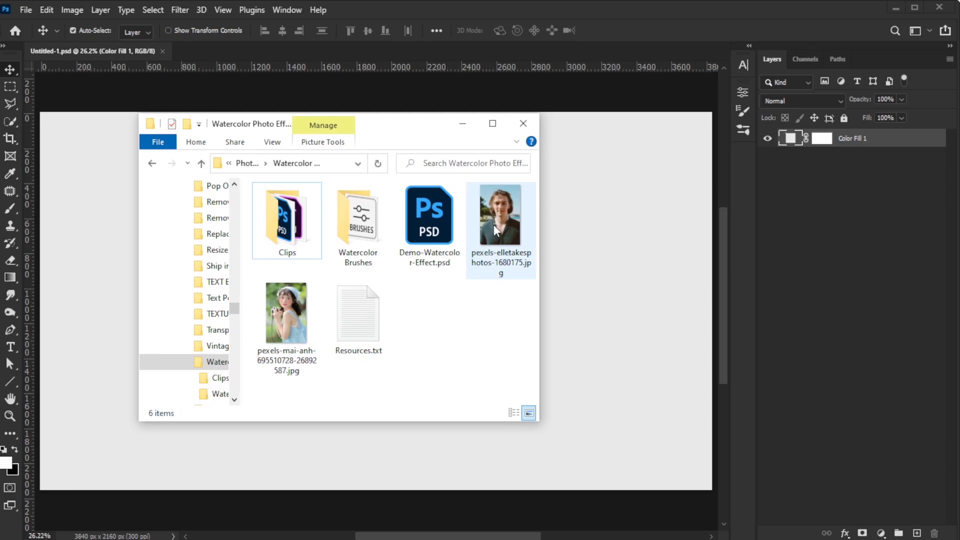
Drag the young man's portrait JPG onto the canvas and commit its placement.
drag(501, 214, 374, 300)
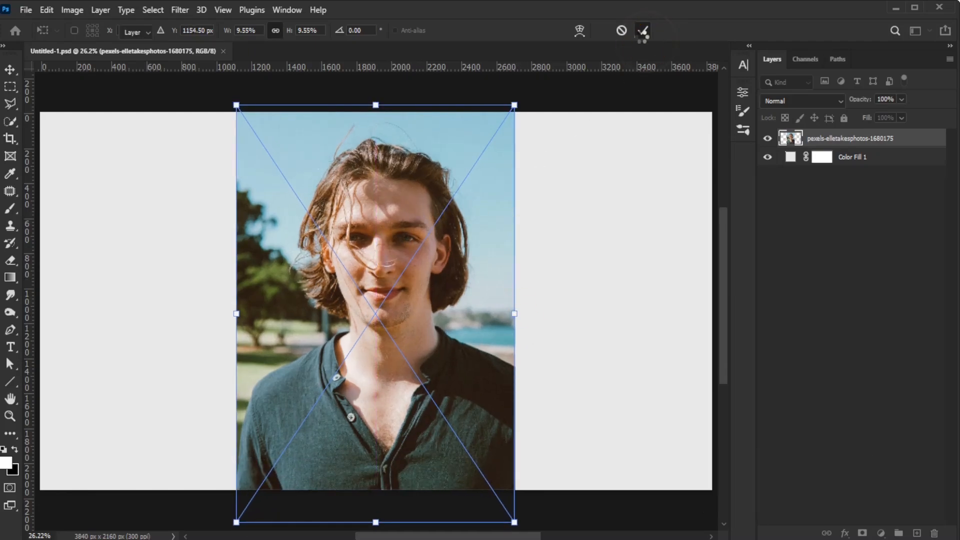
click(642, 31)
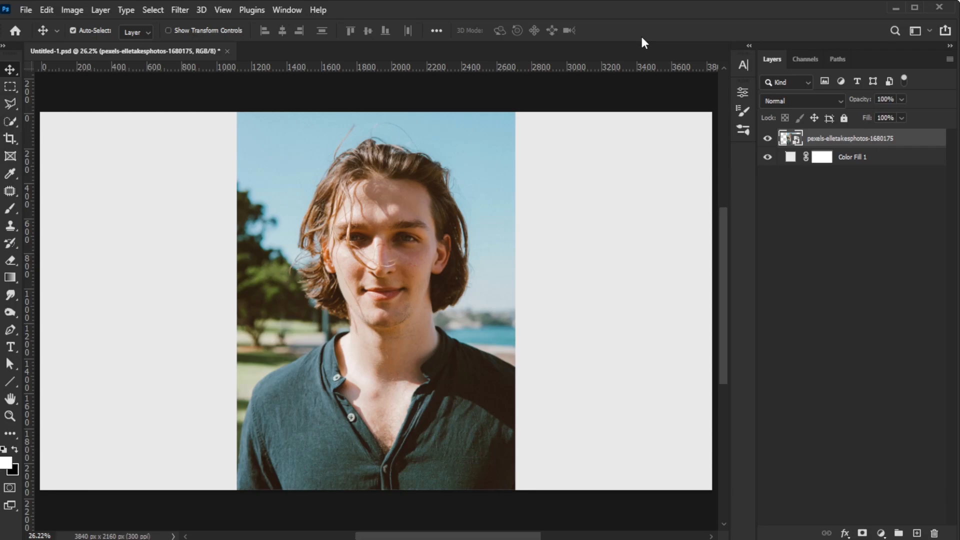
Select the man as the subject and mask away the photo background.
click(152, 9)
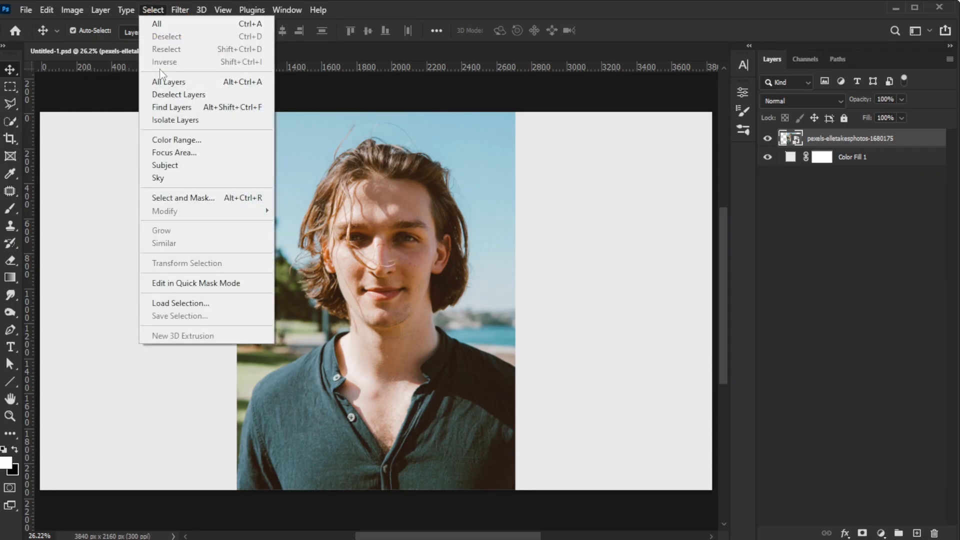
click(165, 165)
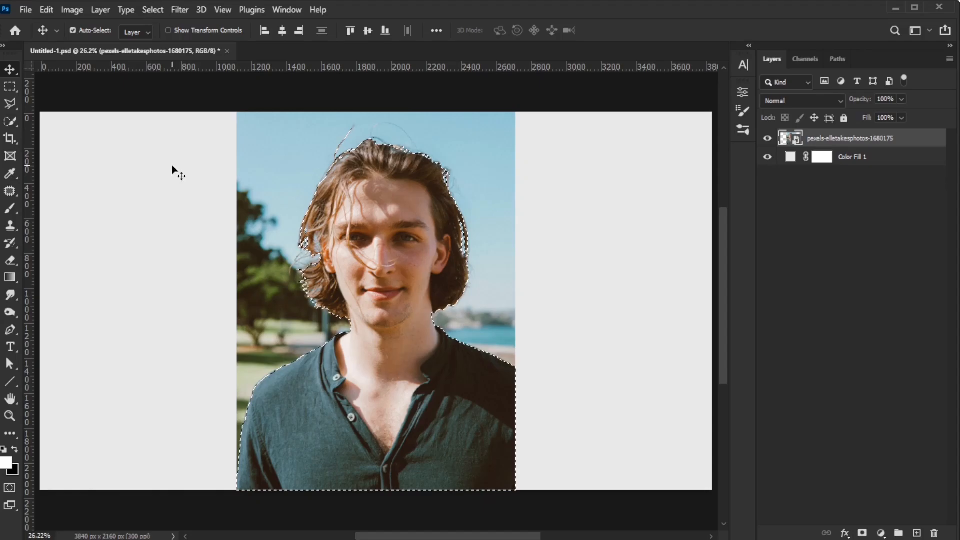
click(865, 533)
text(Model)
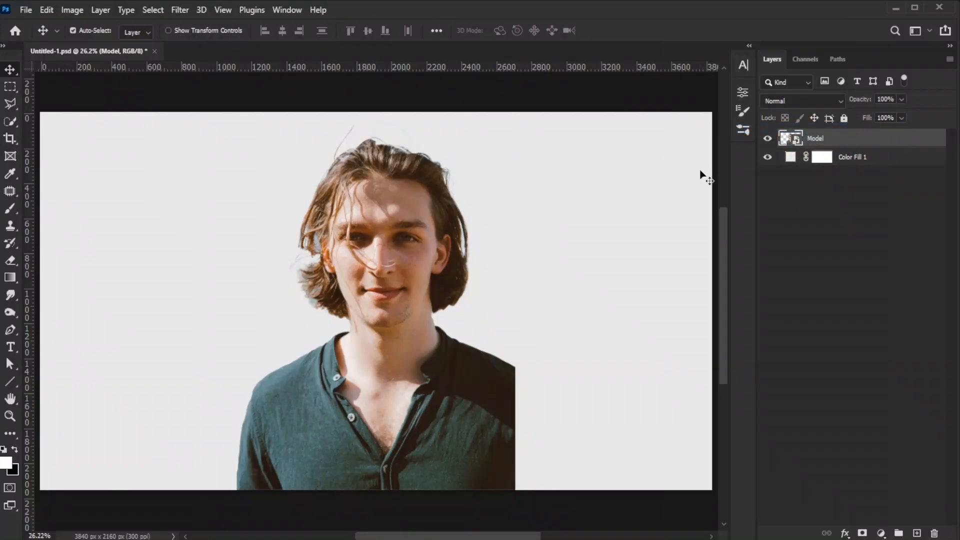
Liquify the portrait, warping hair and shirt outward to the canvas edges with a size-600 brush.
click(179, 10)
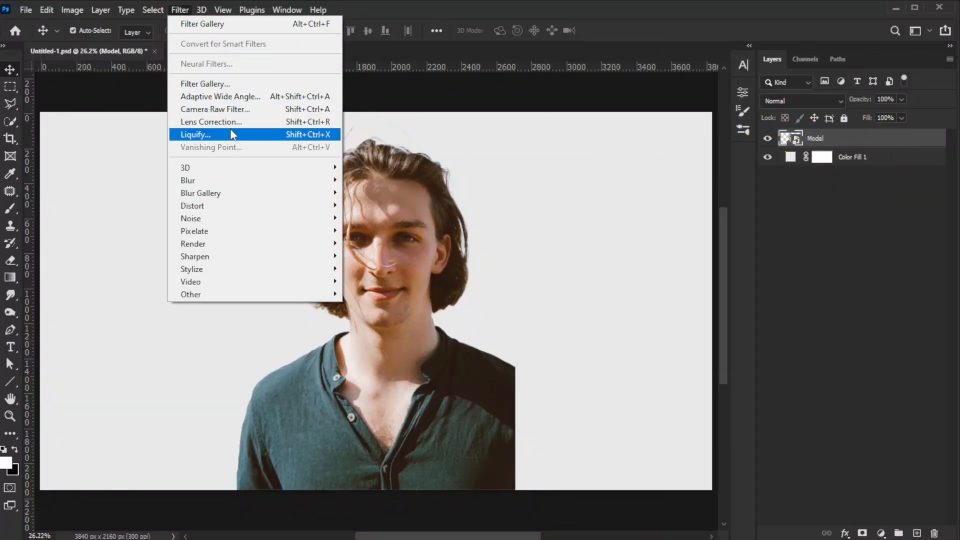
click(195, 135)
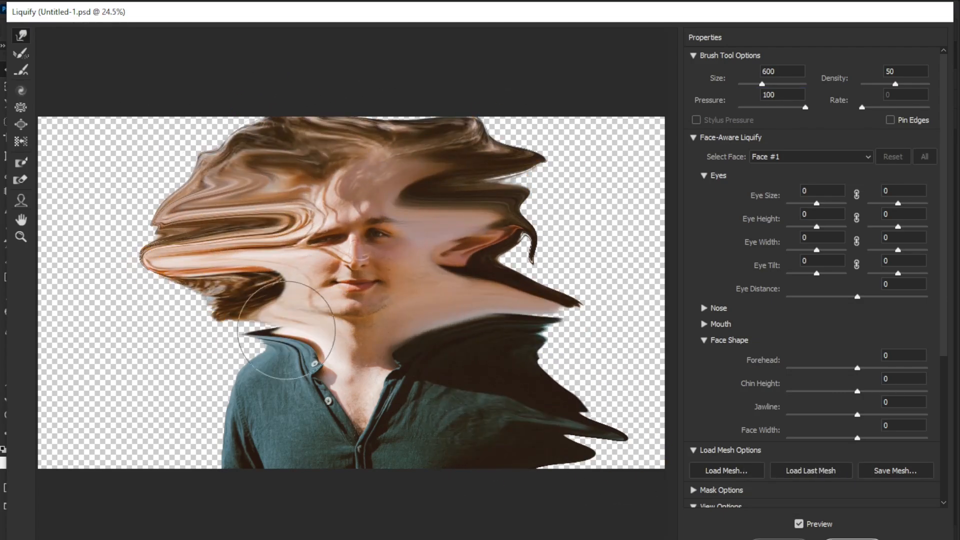
drag(288, 331, 130, 135)
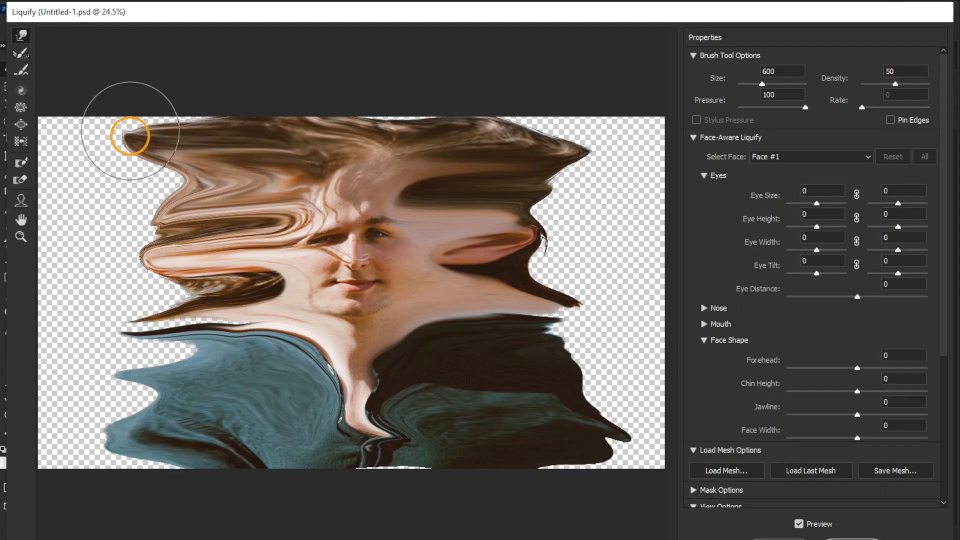
drag(129, 135, 520, 190)
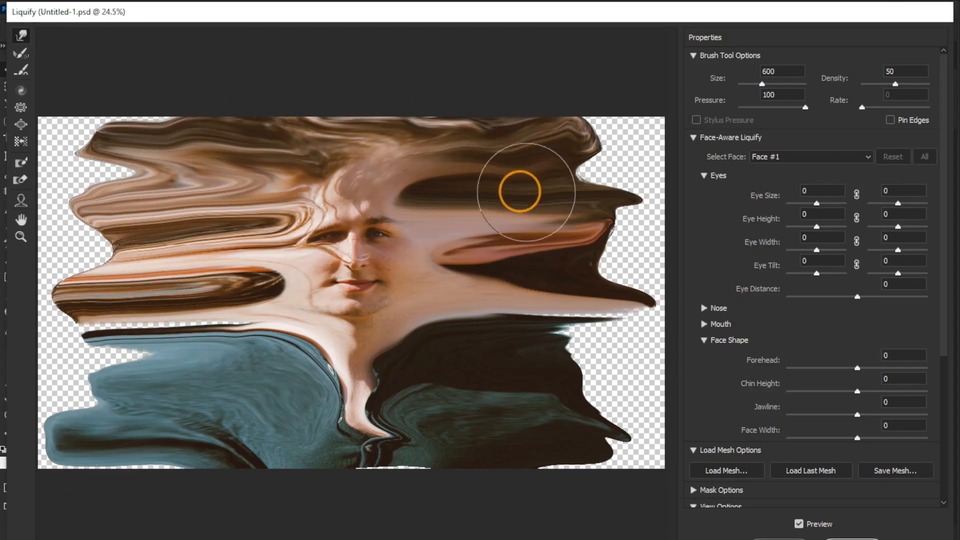
drag(524, 190, 601, 184)
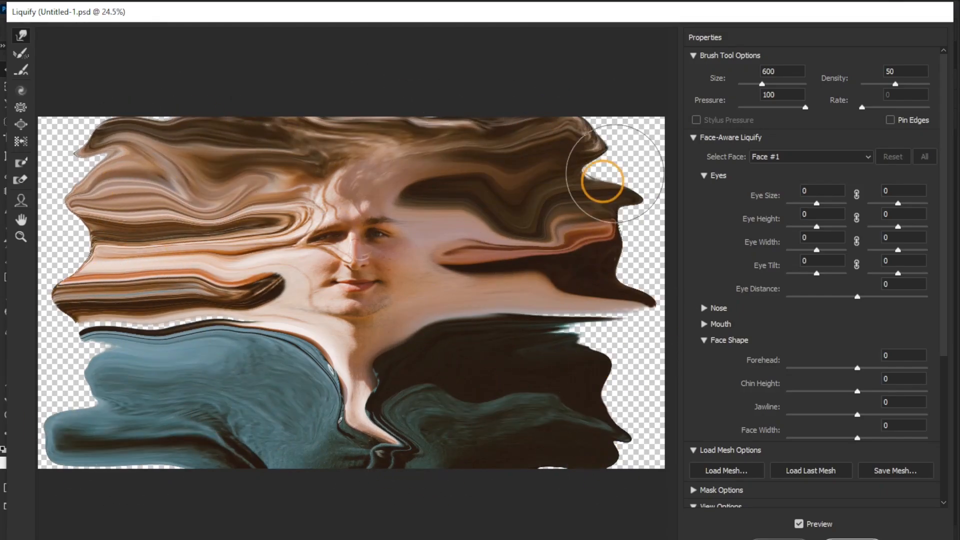
drag(601, 181, 618, 465)
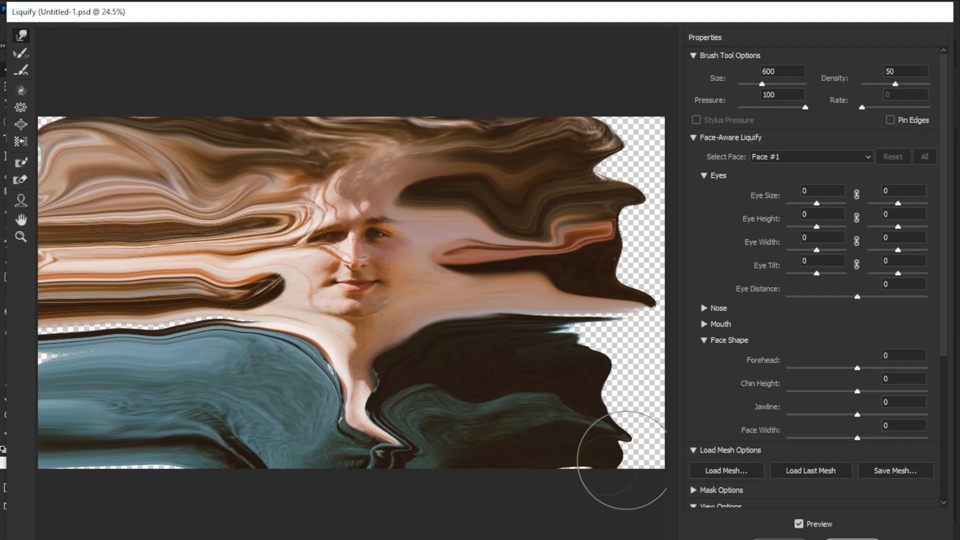
drag(624, 465, 508, 334)
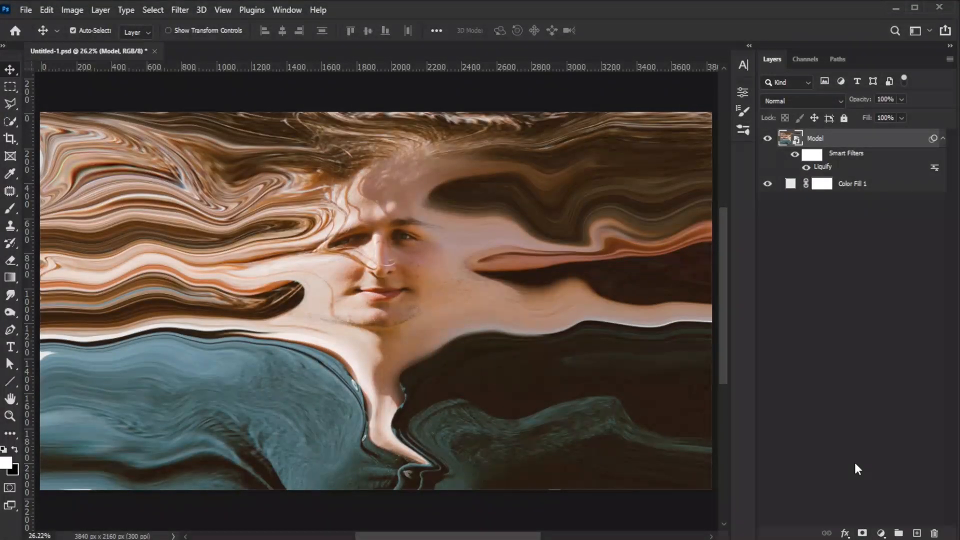
Apply a 150-pixel Gaussian Blur smart filter to the smeared portrait.
click(179, 10)
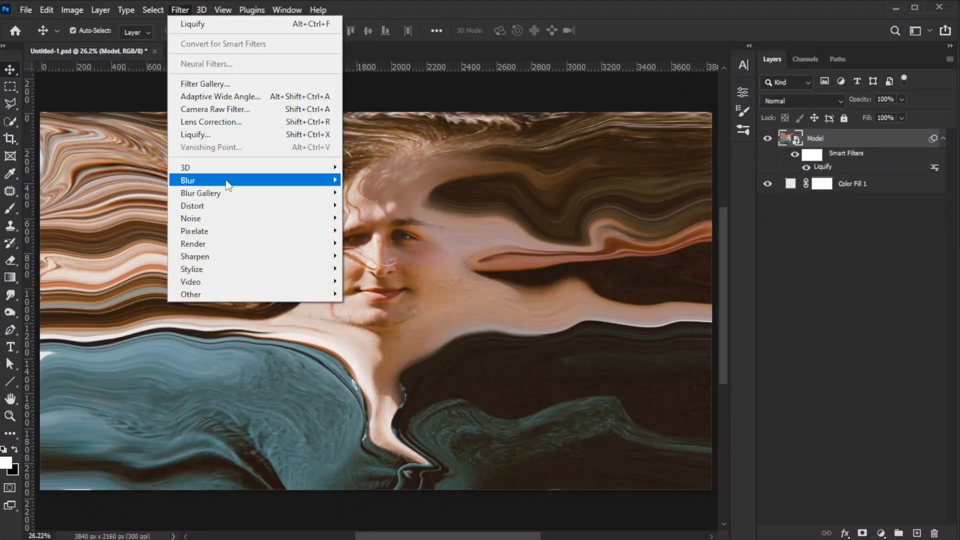
click(196, 180)
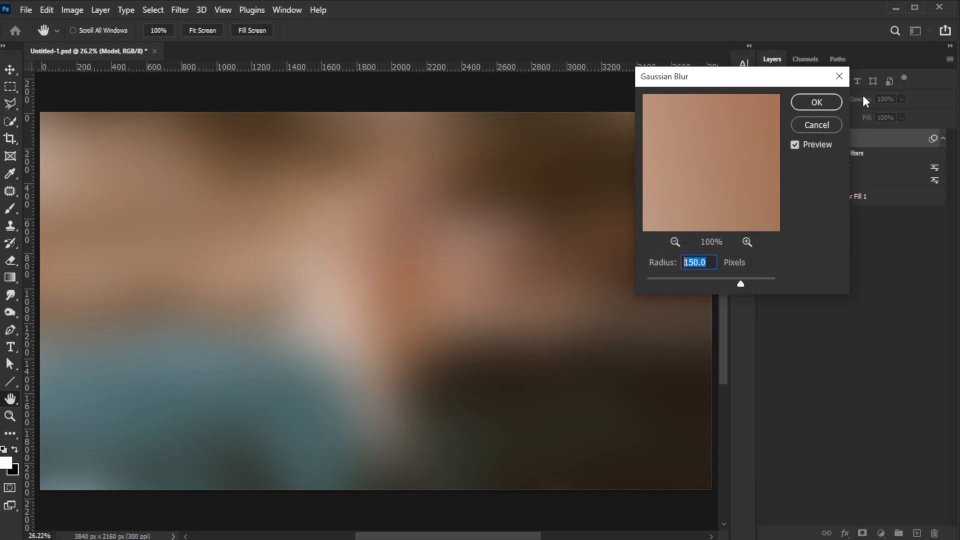
click(816, 102)
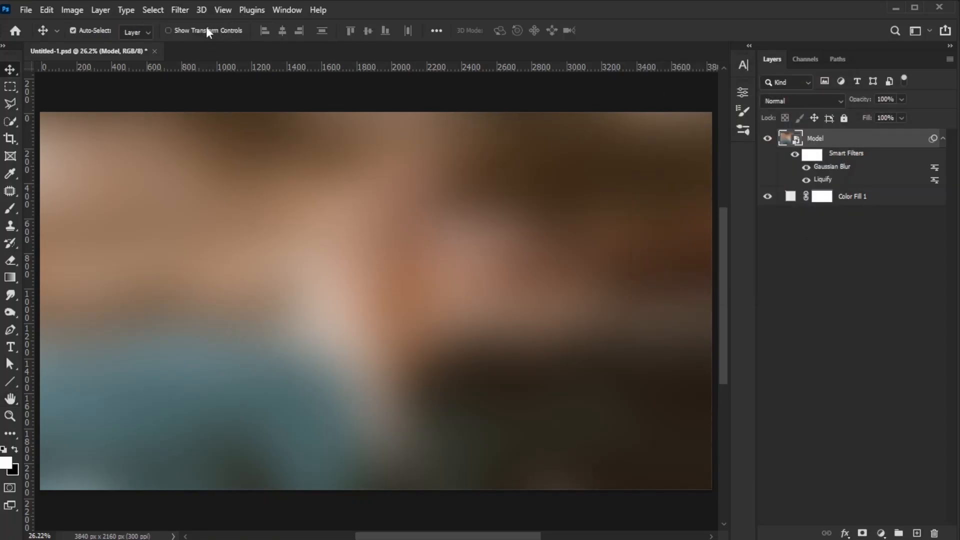
Apply a Texturizer Canvas texture with 200% scaling and relief 3.
click(179, 10)
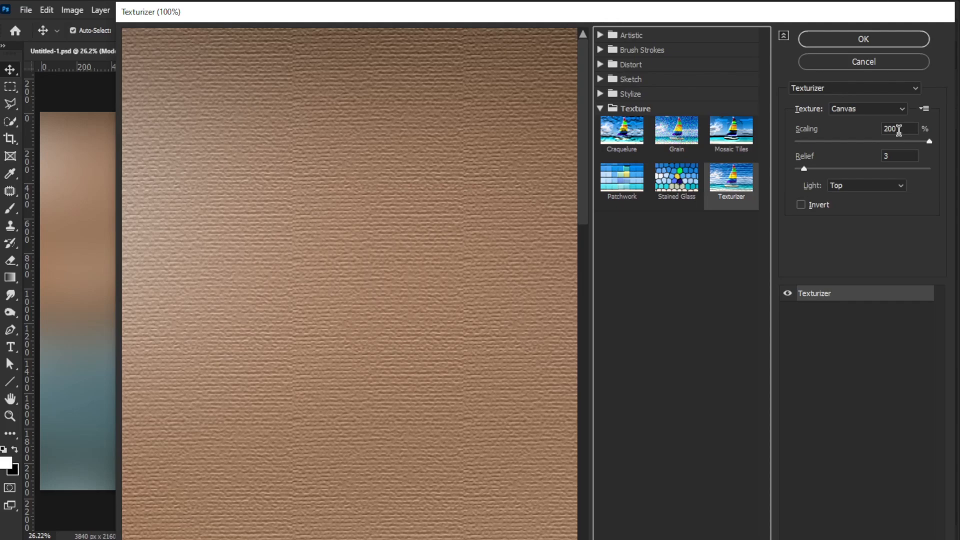
click(899, 156)
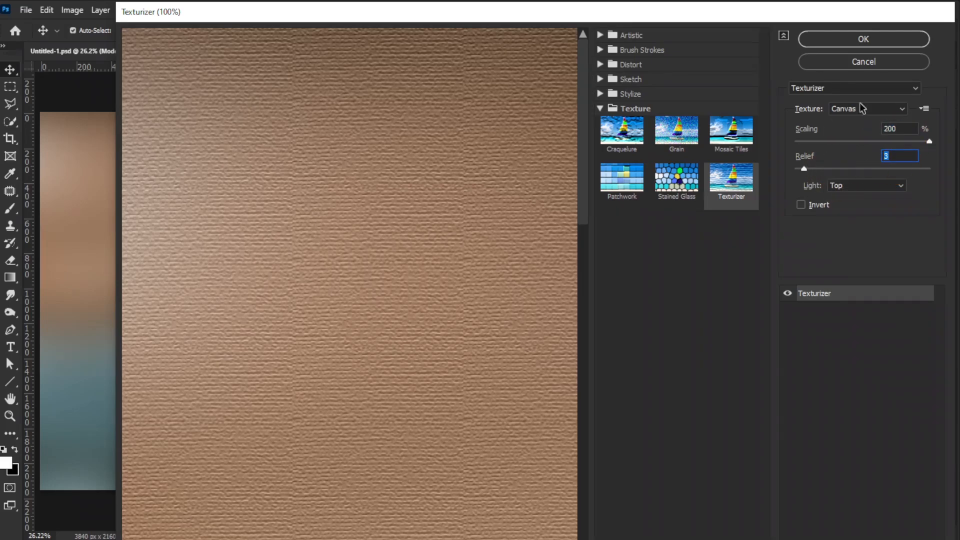
click(864, 39)
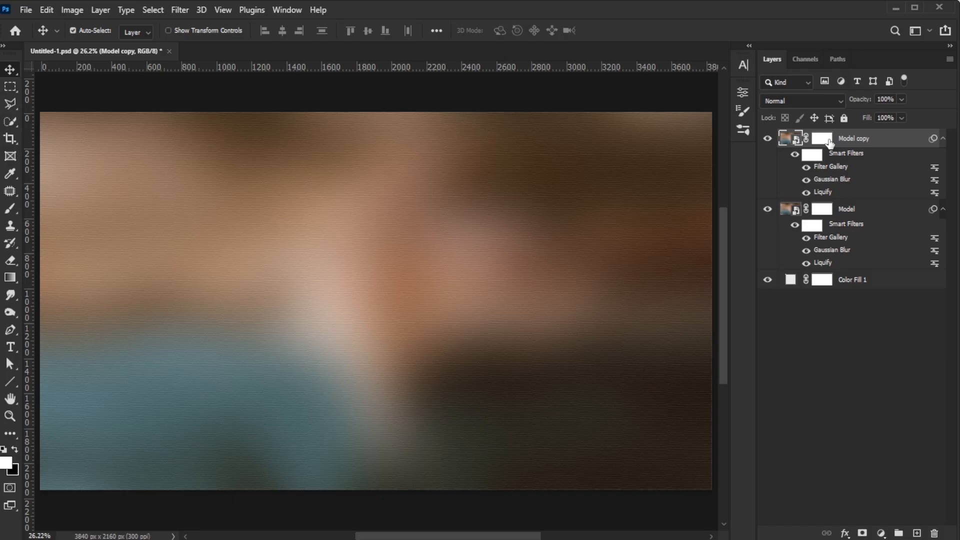
mouse_move(837, 189)
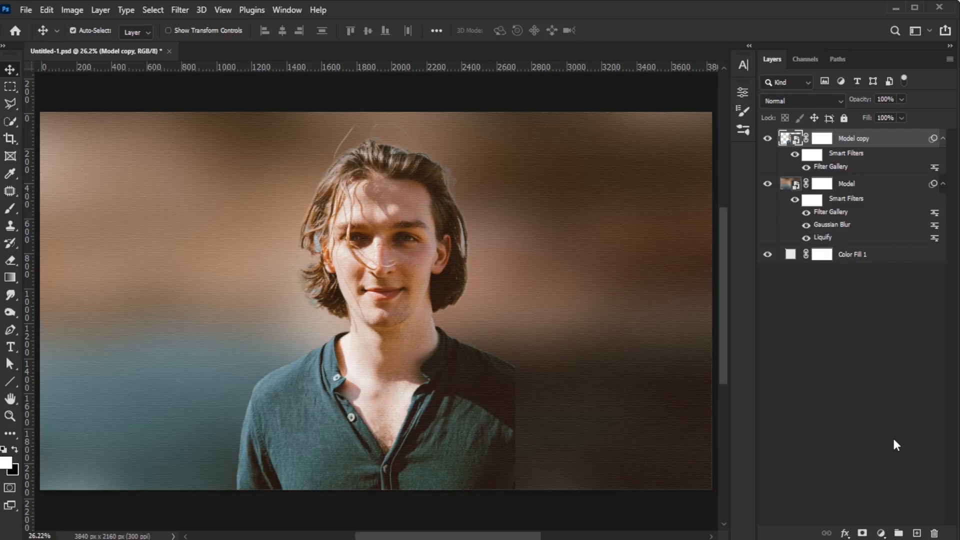
With the sharp Model copy in place, reach the Filter menu for its next effect.
click(179, 10)
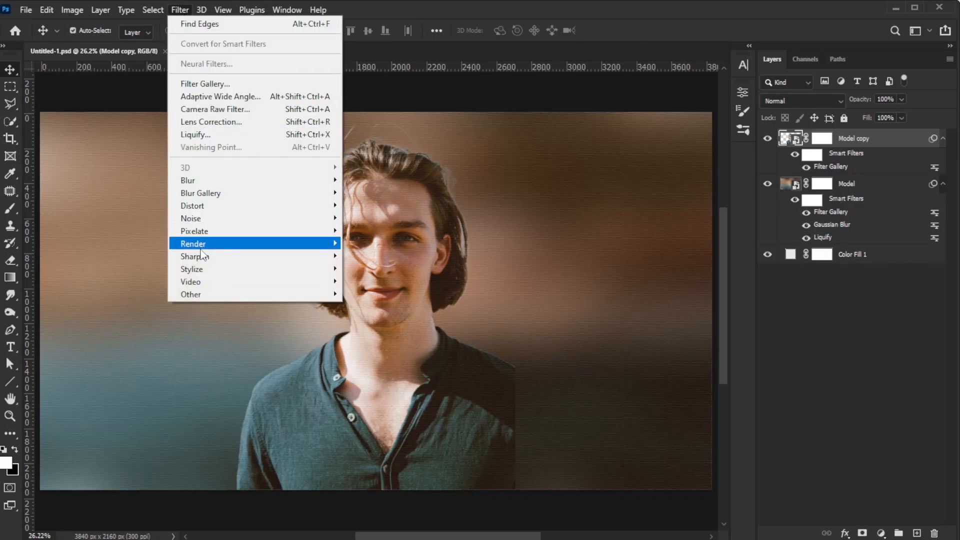
Apply Find Edges to Model copy, blended Soft Light at 50% opacity.
click(200, 24)
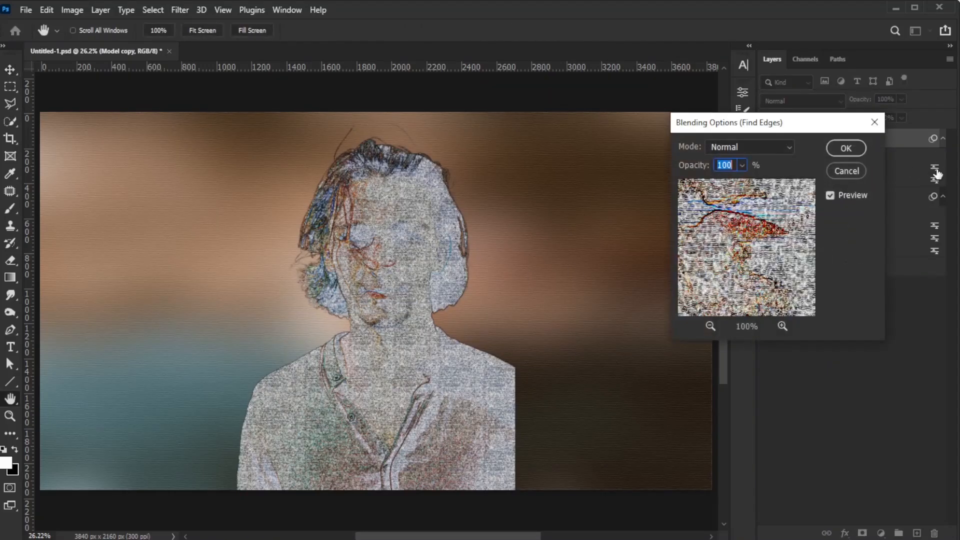
text(50)
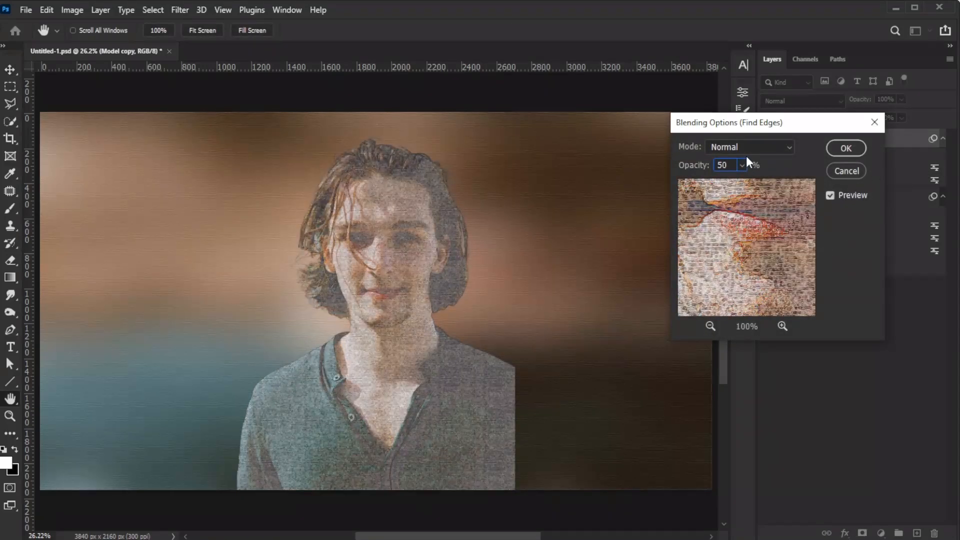
click(750, 146)
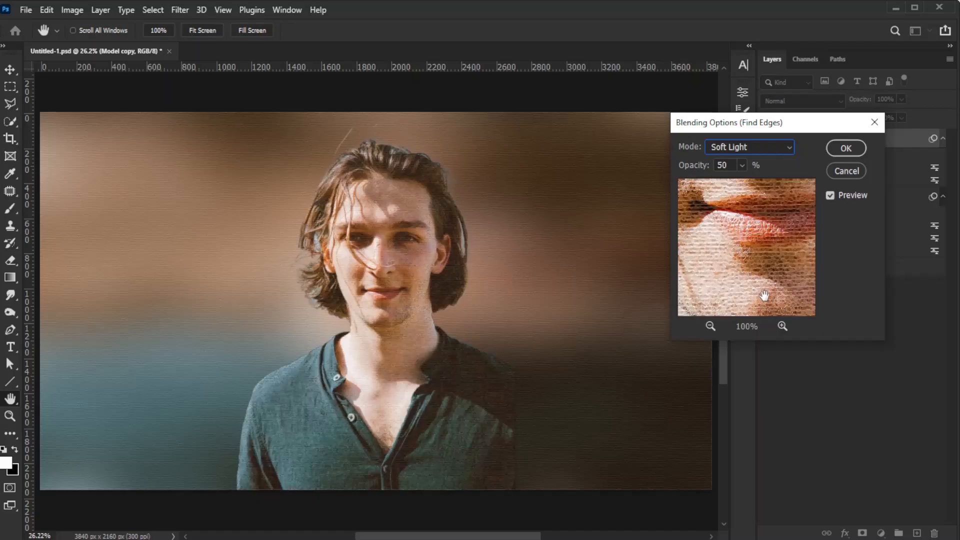
click(847, 148)
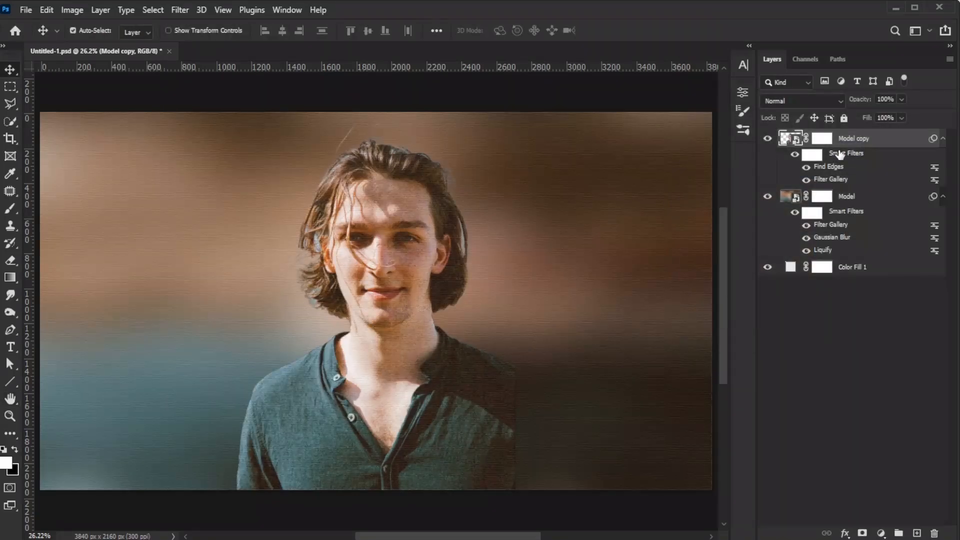
Apply an Artistic Dry Brush filter to Model copy, blended in Lighter Color mode.
click(179, 10)
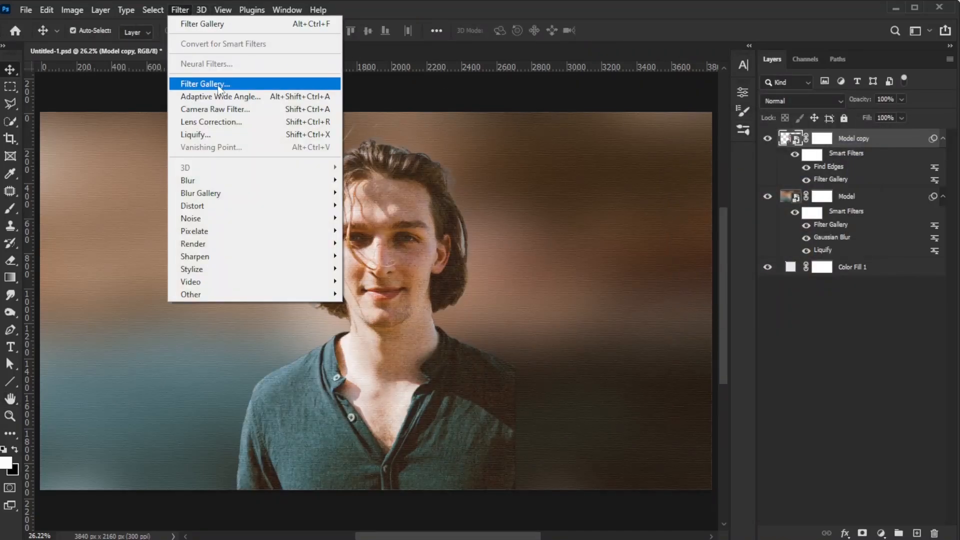
click(205, 84)
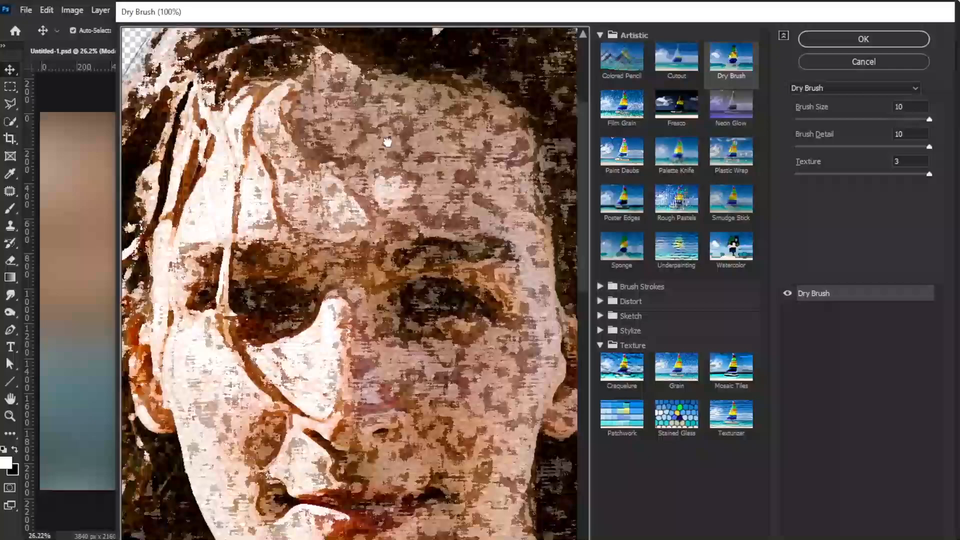
click(863, 39)
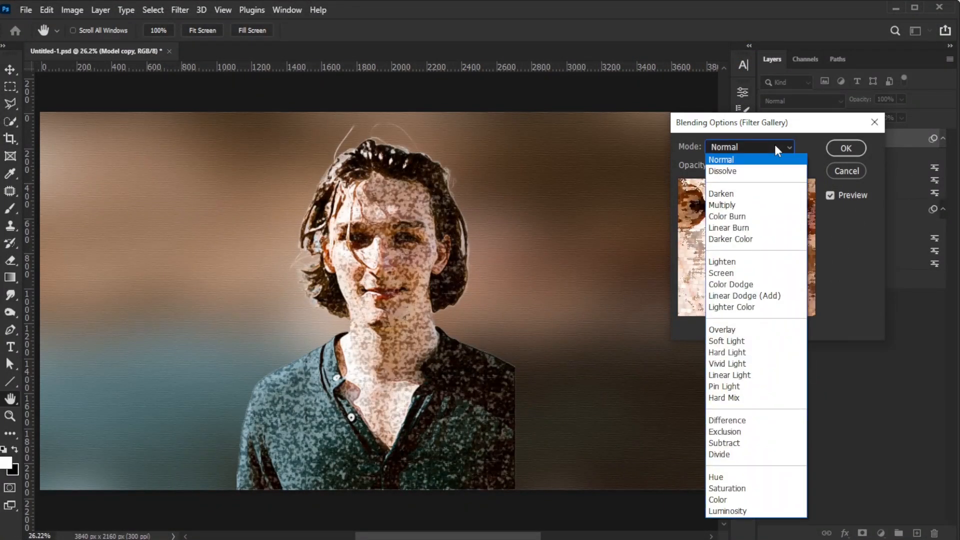
click(732, 307)
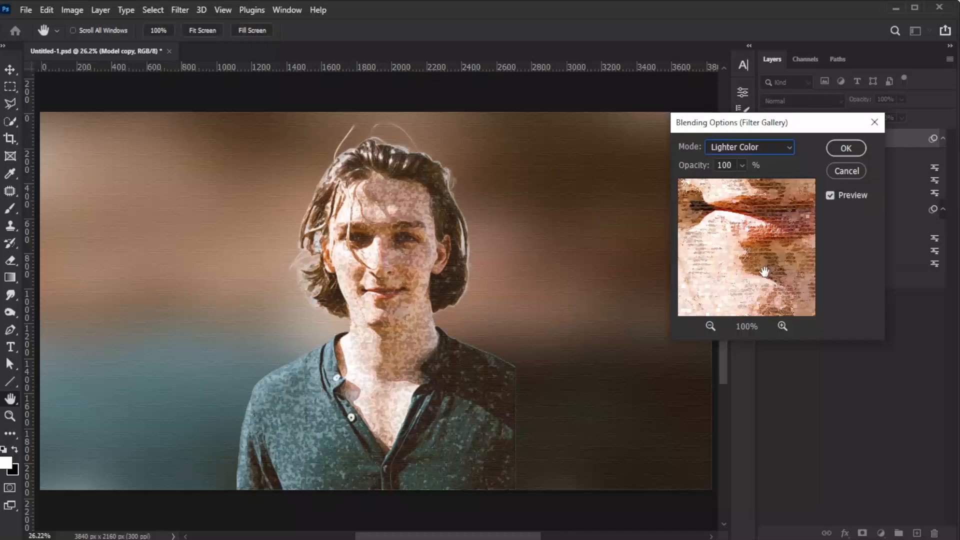
click(847, 148)
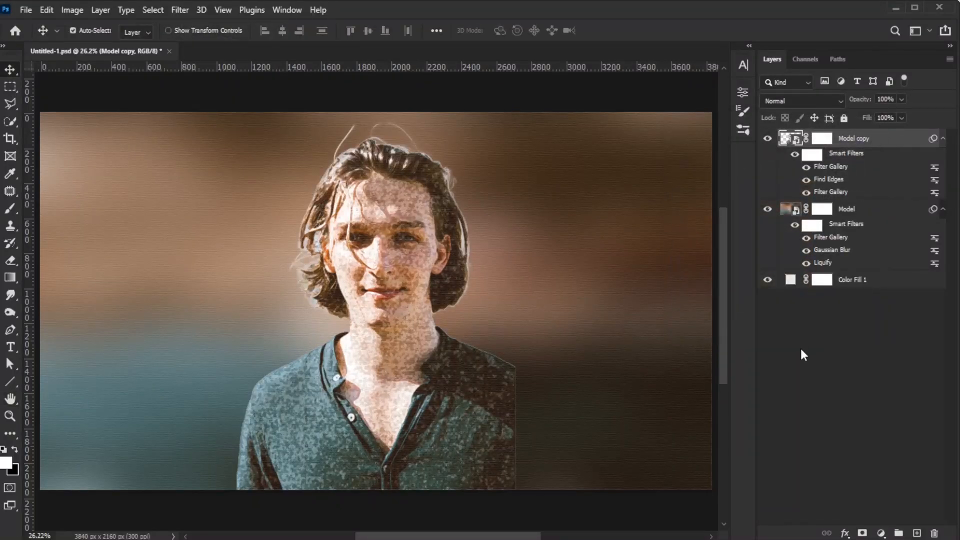
Apply a Cutout filter to the Model copy with adjusted Edge Simplicity and Edge Fidelity.
click(179, 10)
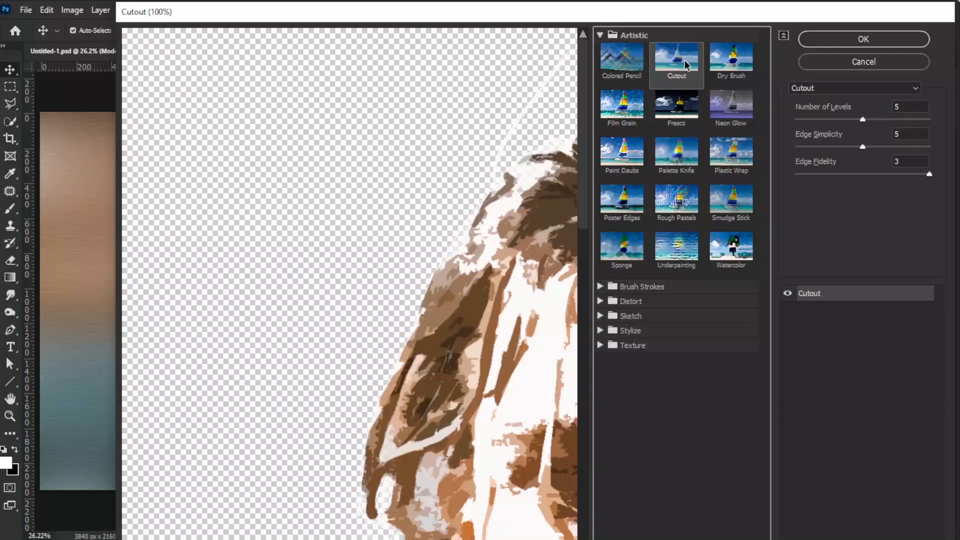
click(910, 134)
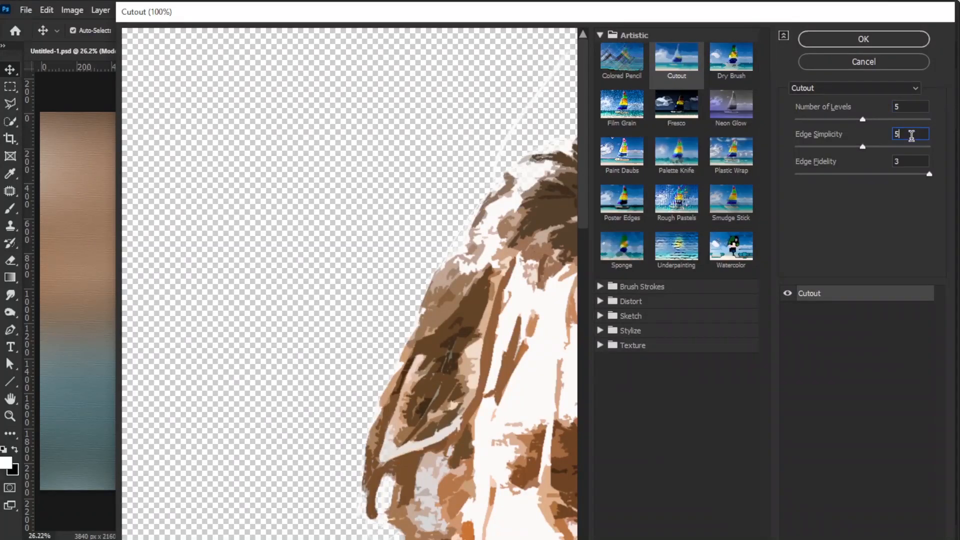
click(910, 160)
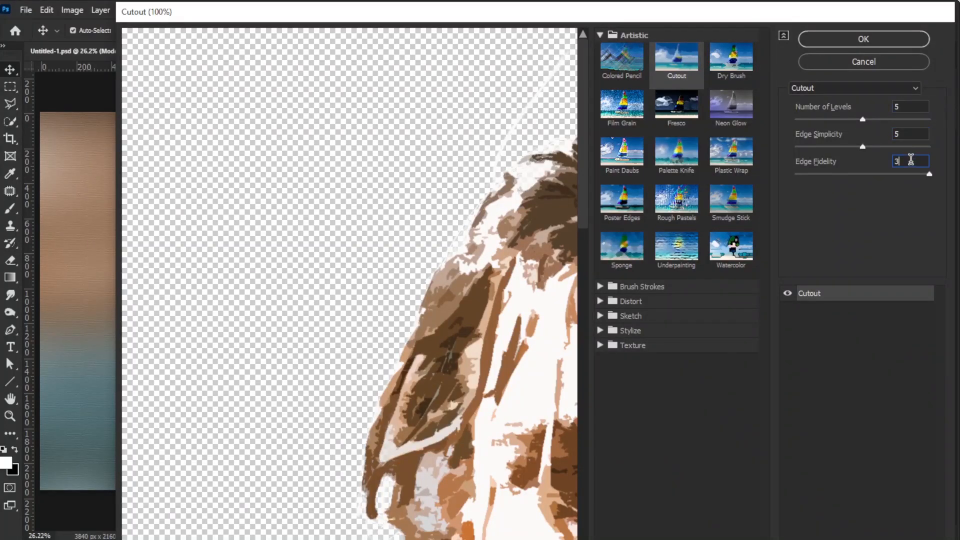
click(863, 39)
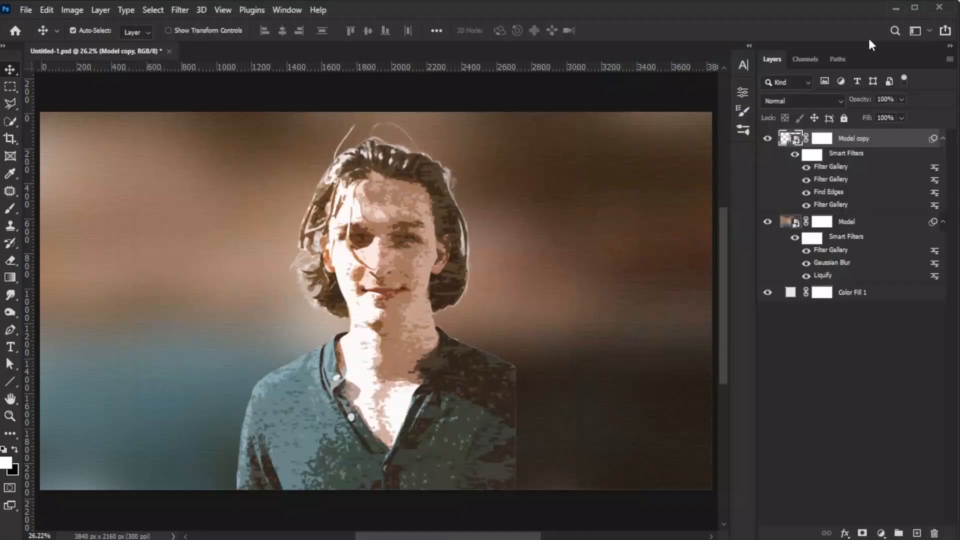
Blend the Cutout smart filter in Soft Light mode.
click(935, 167)
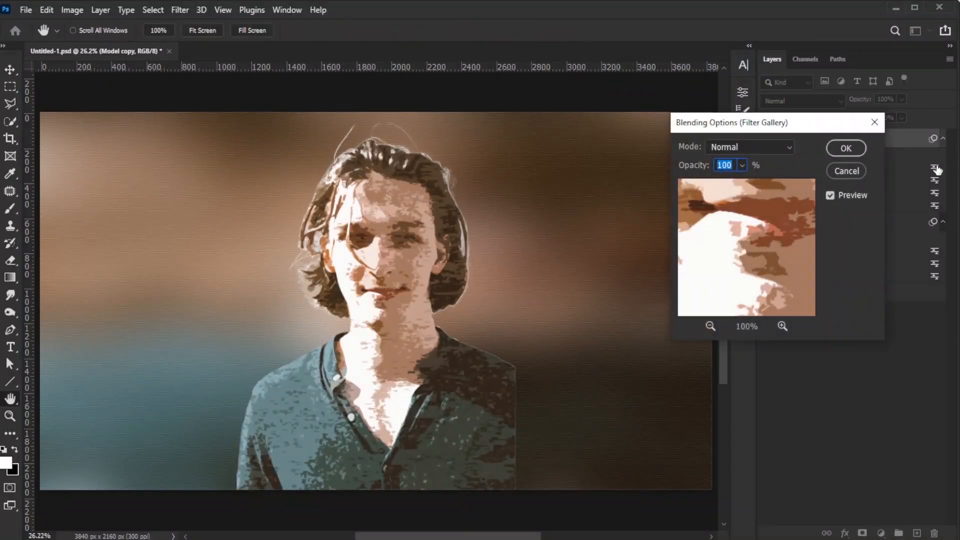
click(749, 146)
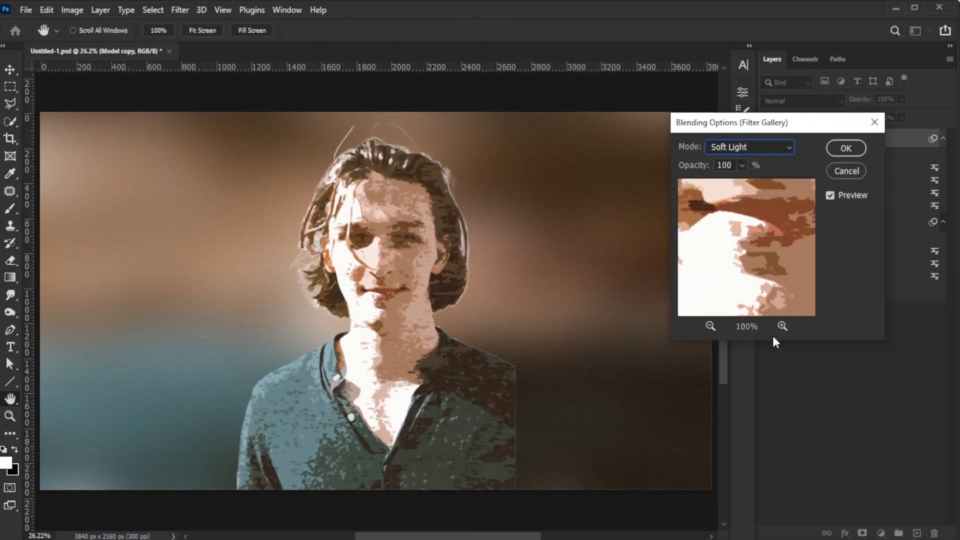
click(847, 148)
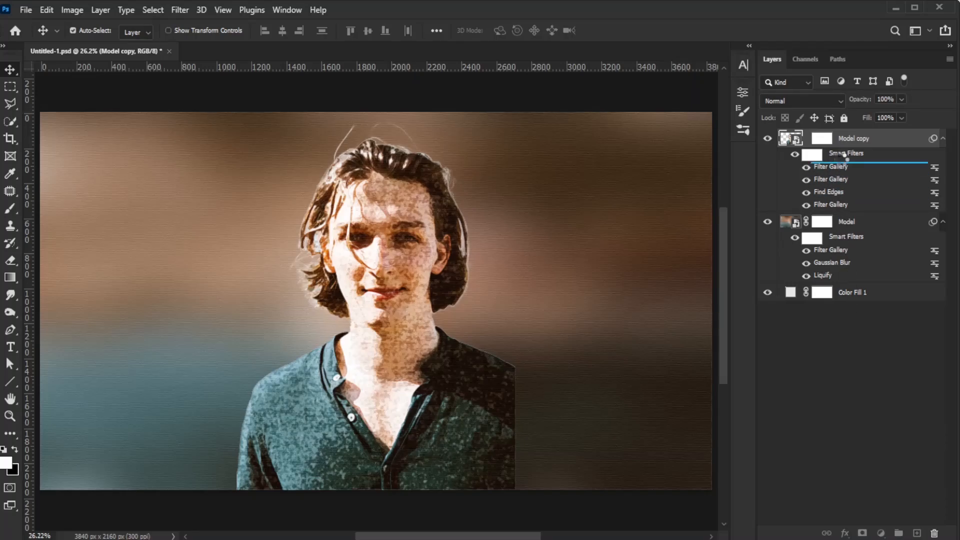
Move Find Edges to the top of the smart filters and add Vibrance and Levels adjustment layers.
click(885, 532)
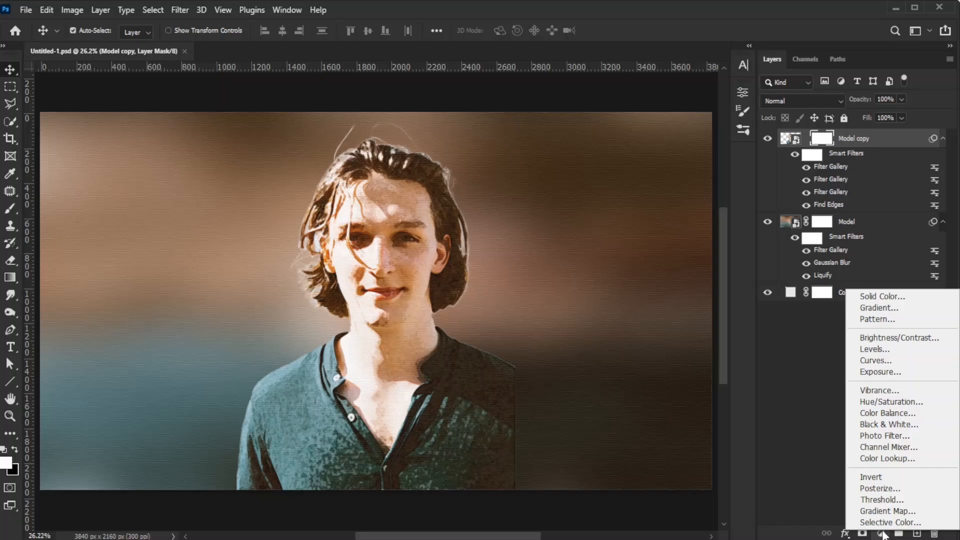
click(879, 390)
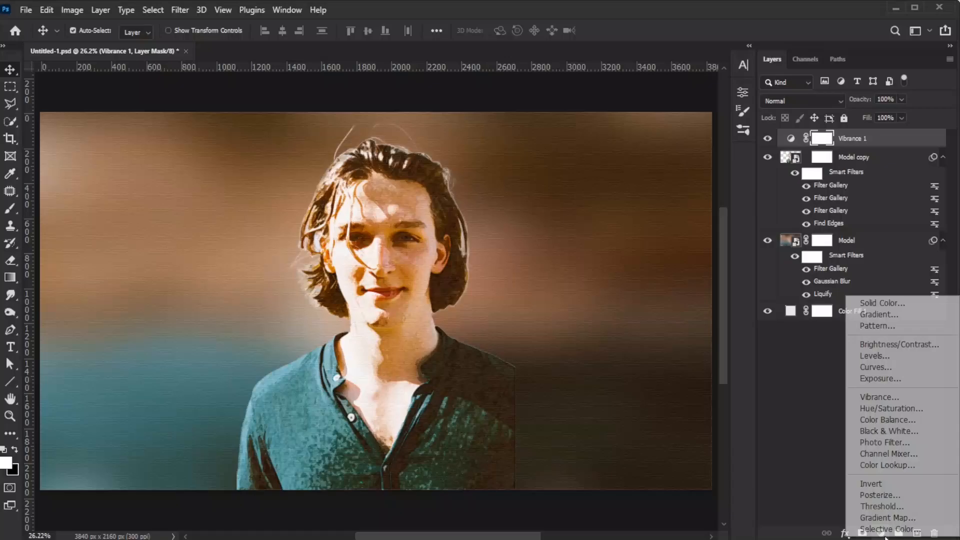
click(875, 356)
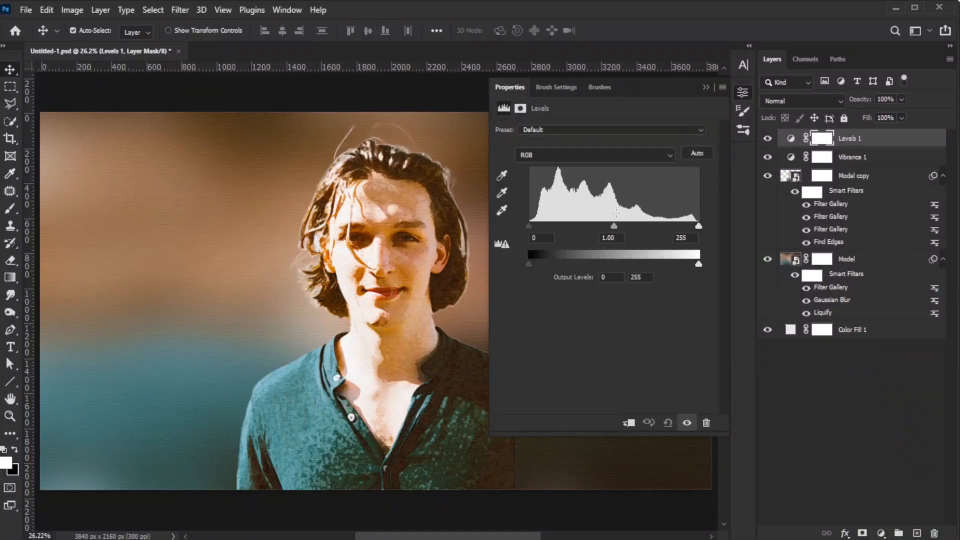
Darken the Levels midtones and lift the output blacks for a faded, matte look.
drag(615, 226, 642, 226)
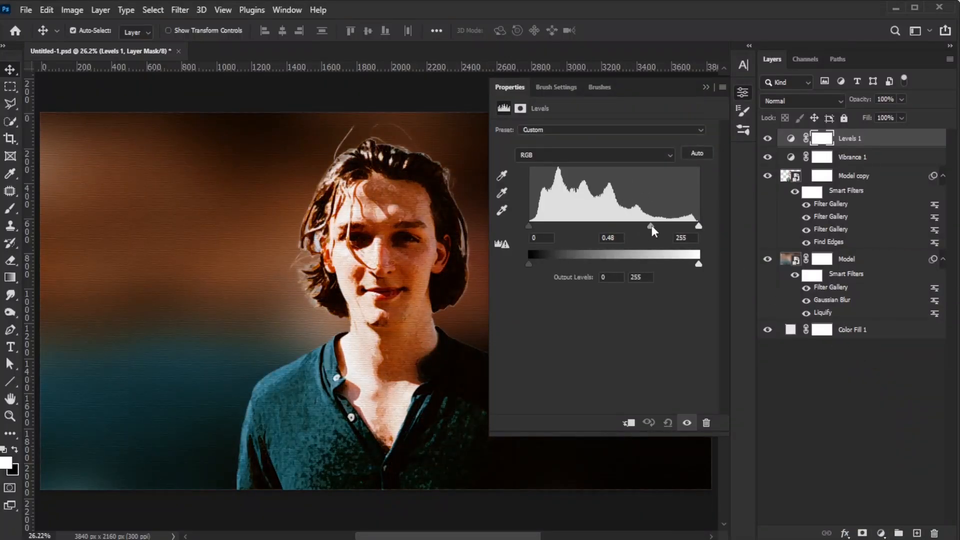
drag(528, 263, 566, 264)
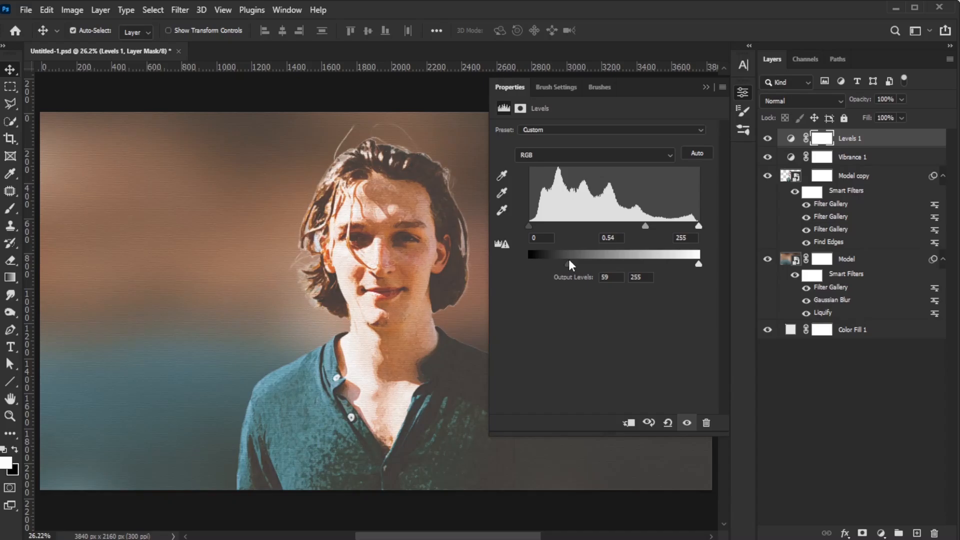
drag(569, 263, 655, 227)
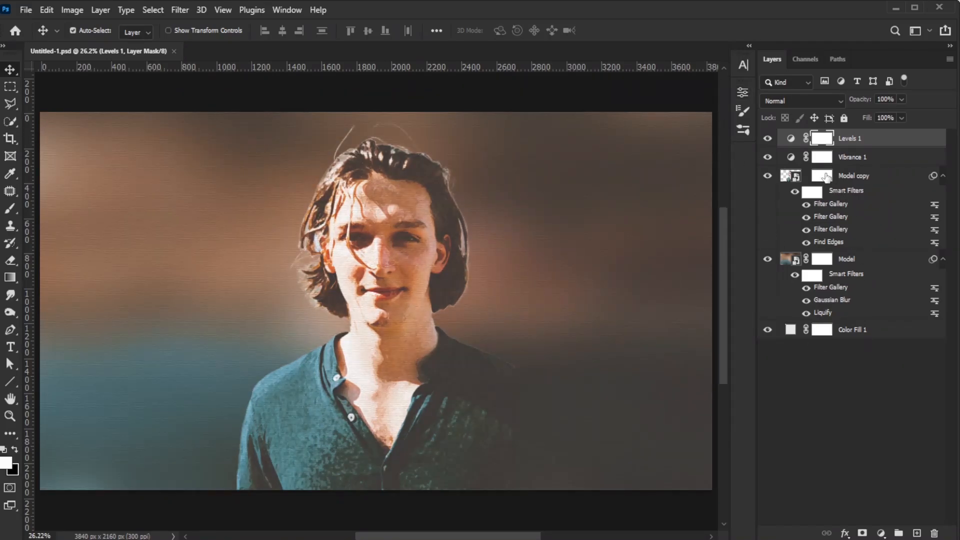
Fill the Model copy mask to hide the painterly effect and bring up the brush tip settings.
click(854, 176)
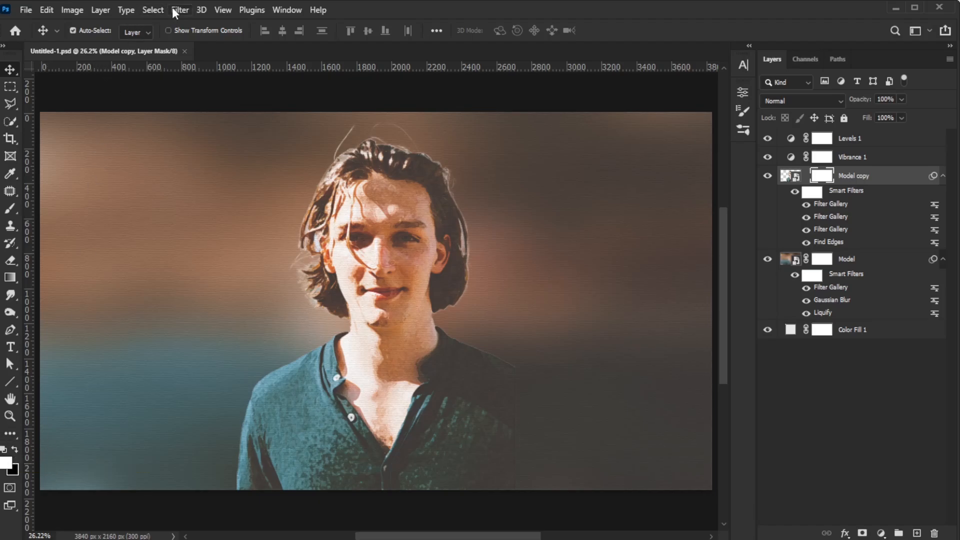
click(179, 10)
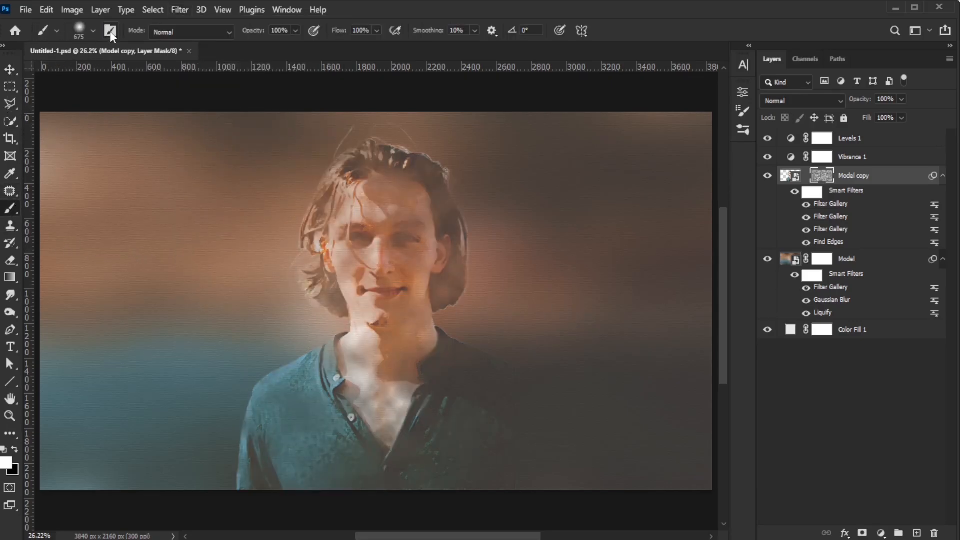
click(111, 32)
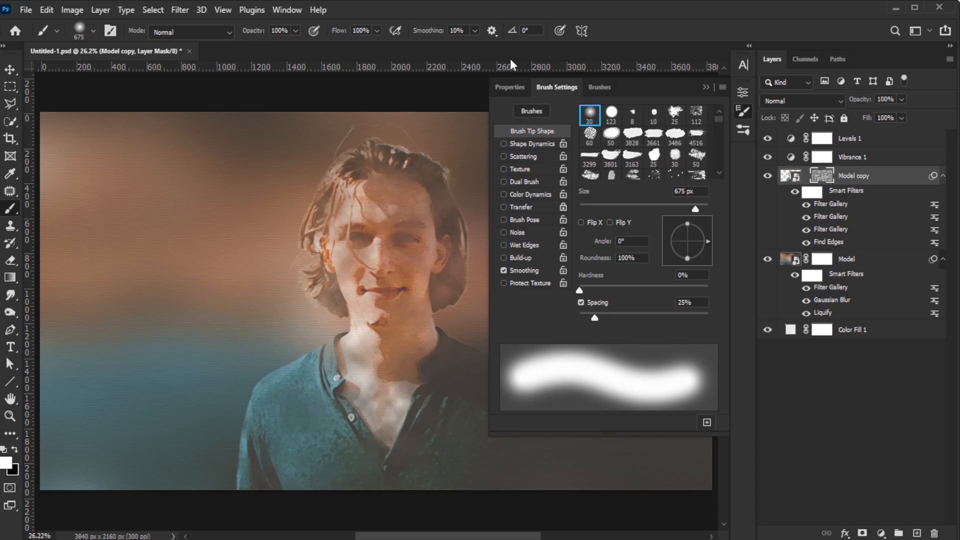
Import Watercolor PS Brushes.abr into the brush presets.
click(599, 87)
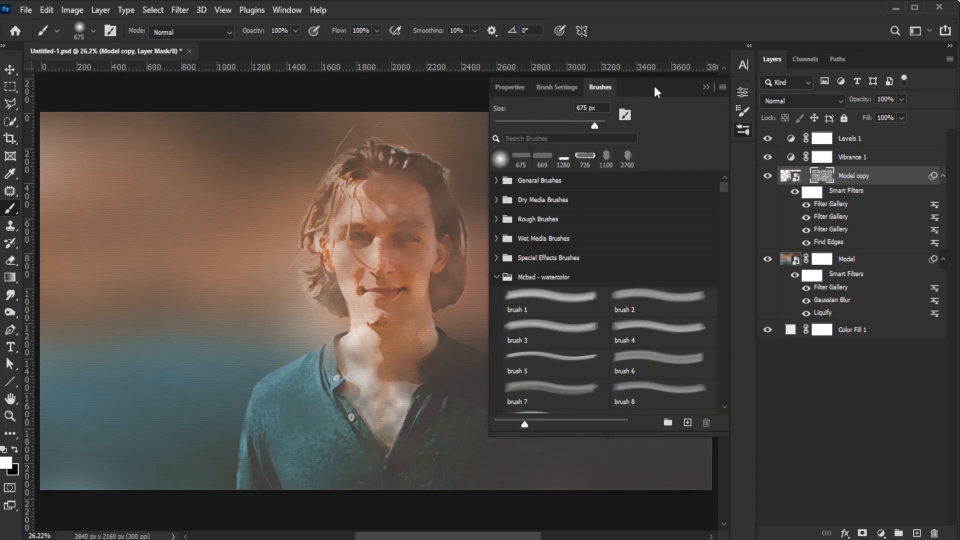
click(705, 87)
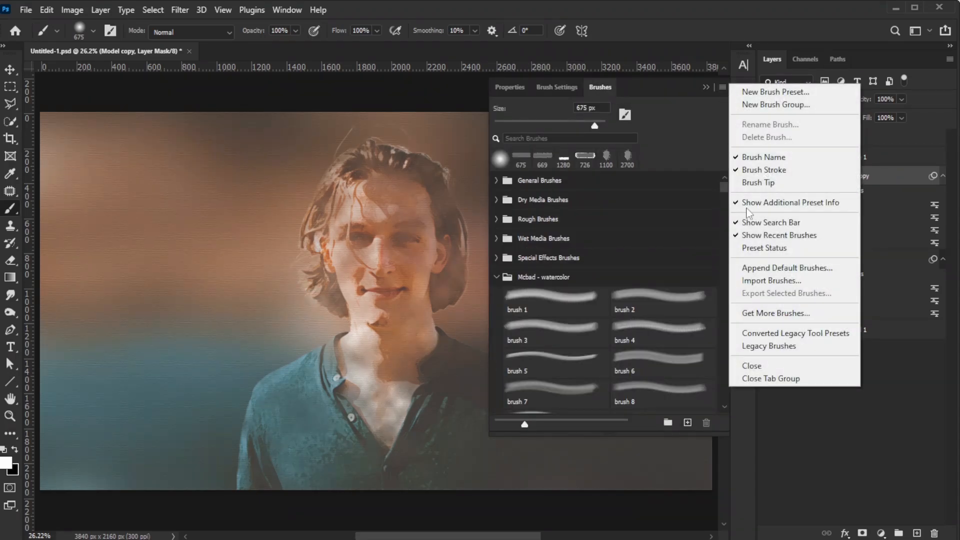
click(771, 280)
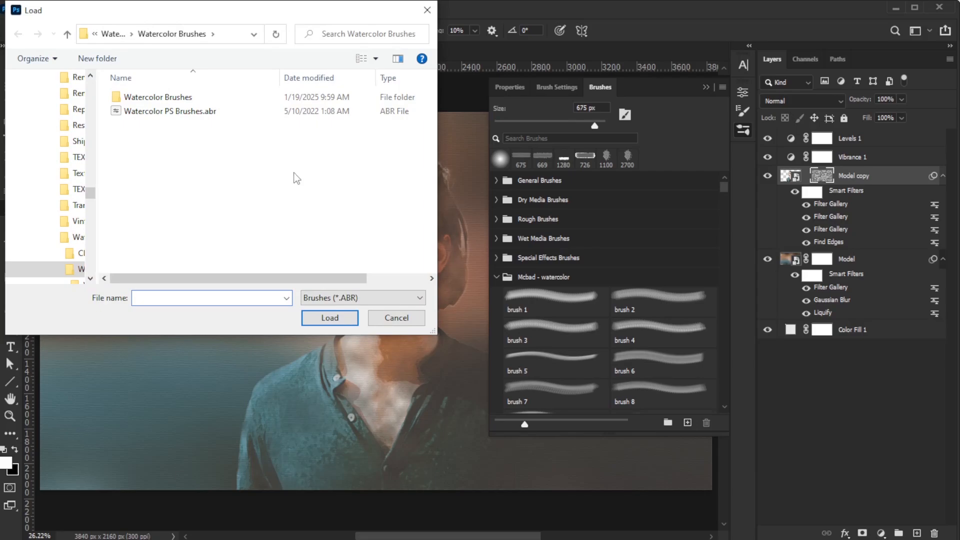
click(170, 111)
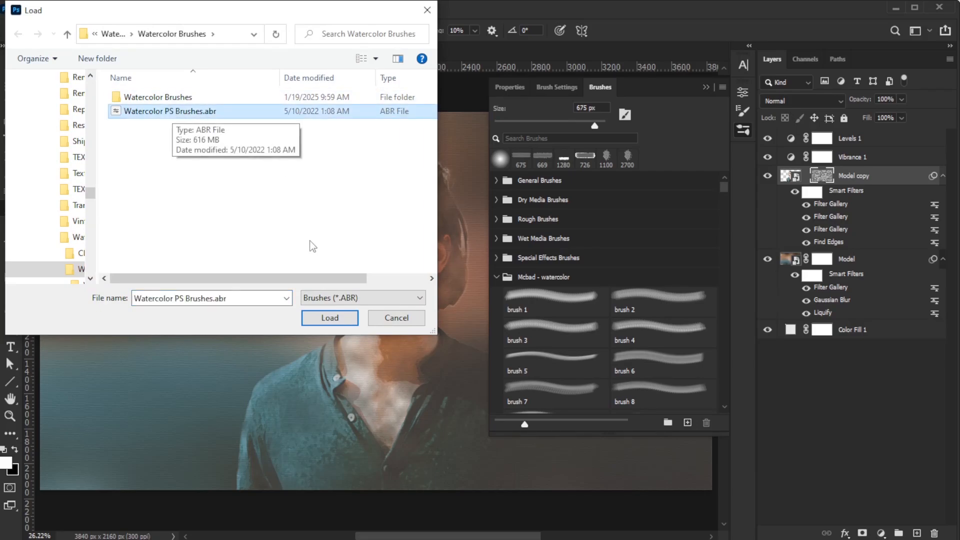
click(329, 318)
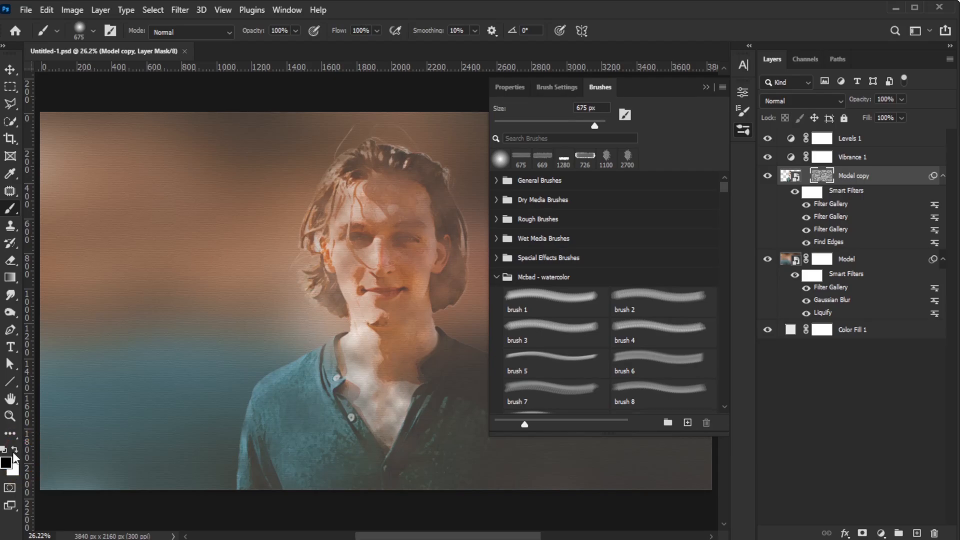
Pick a sampled watercolor brush from the presets and close the Brushes panel.
scroll(down, 3)
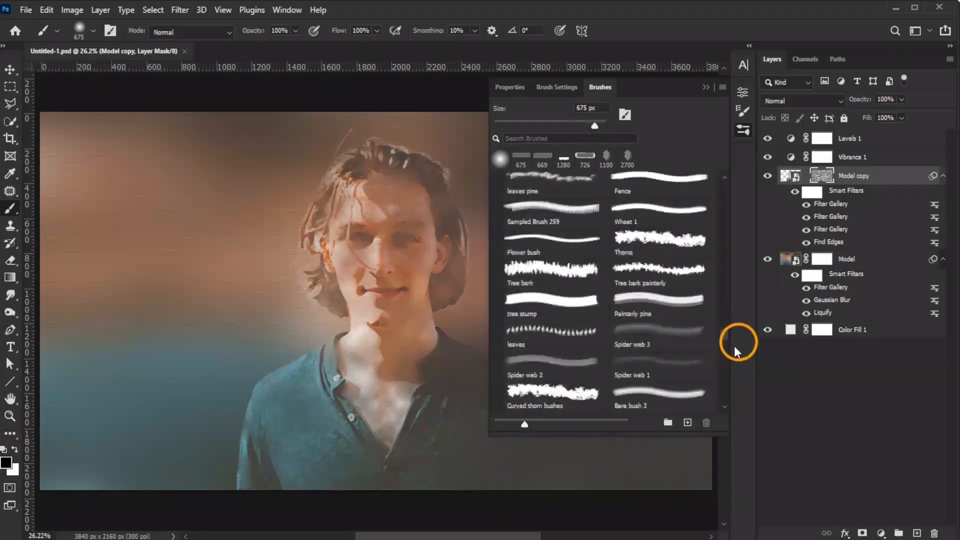
scroll(down, 3)
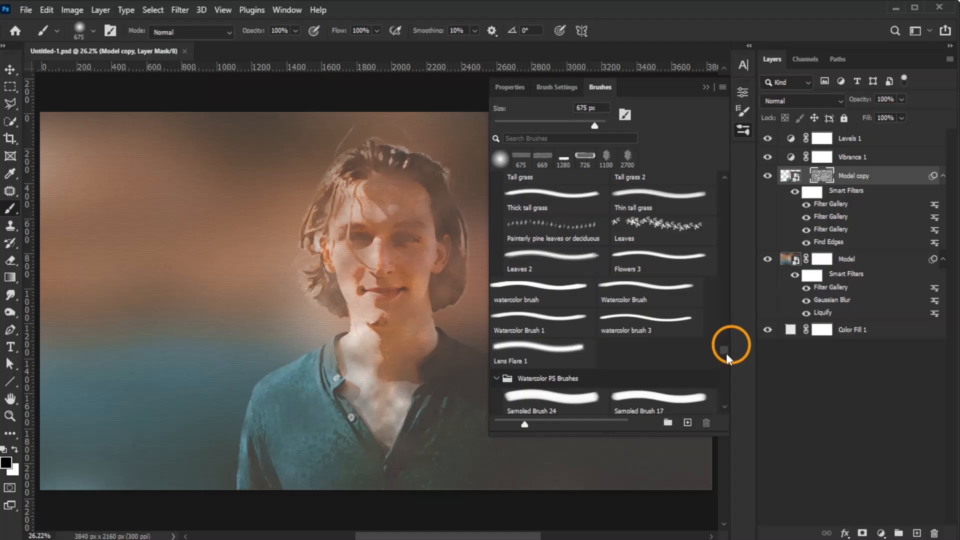
scroll(down, 3)
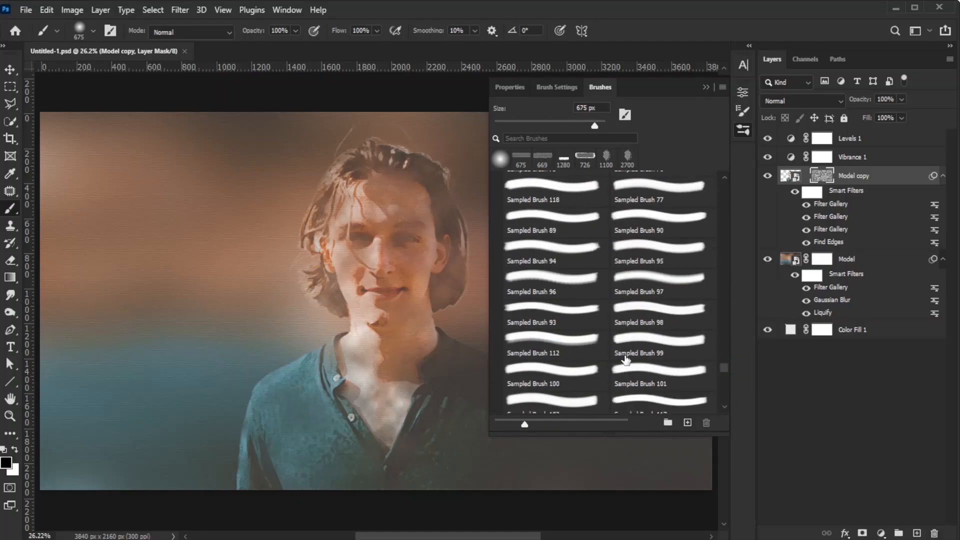
click(662, 386)
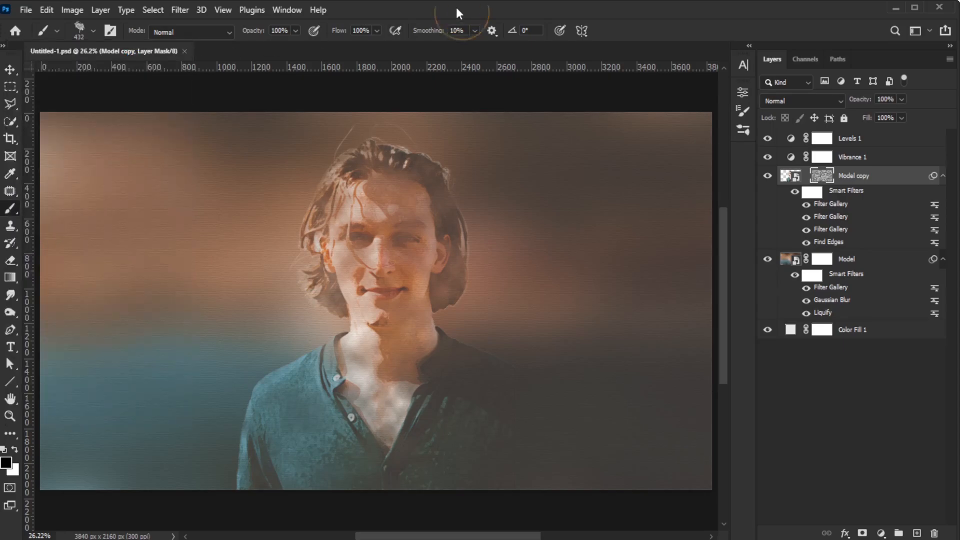
click(456, 31)
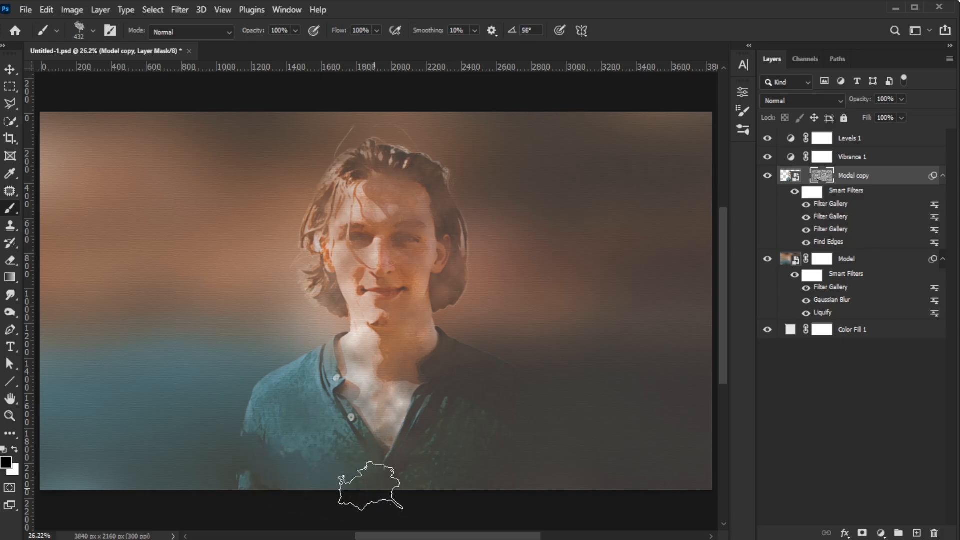
Paint a watercolor stroke near the bottom of the Model copy mask and show the mask alone.
drag(367, 487, 423, 484)
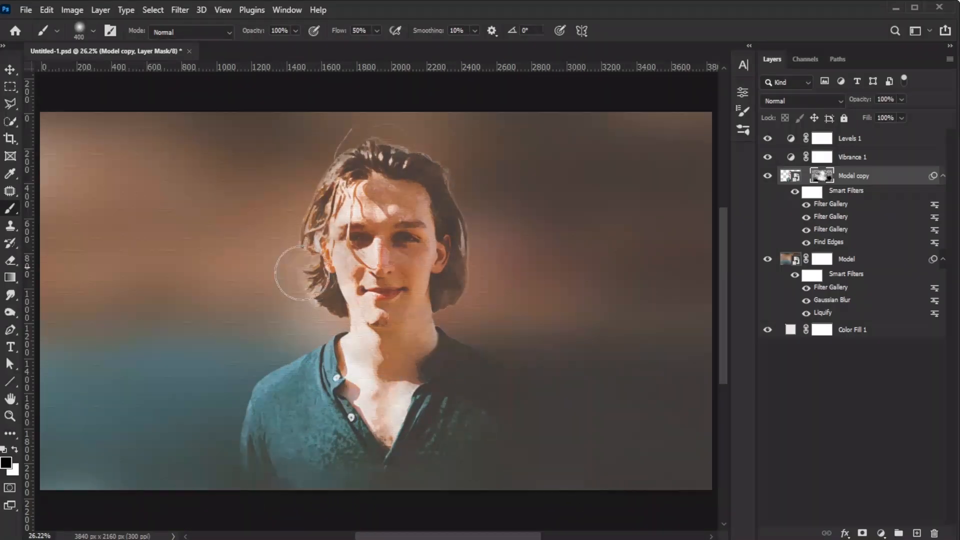
click(359, 31)
text(100)
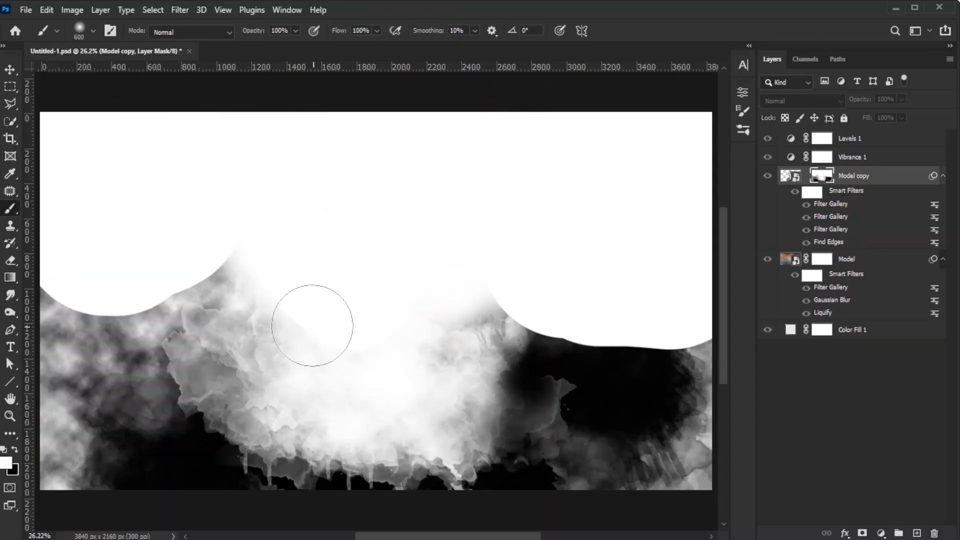
Paint the upper and right parts of the Model copy mask white to keep the head revealed.
drag(312, 324, 646, 337)
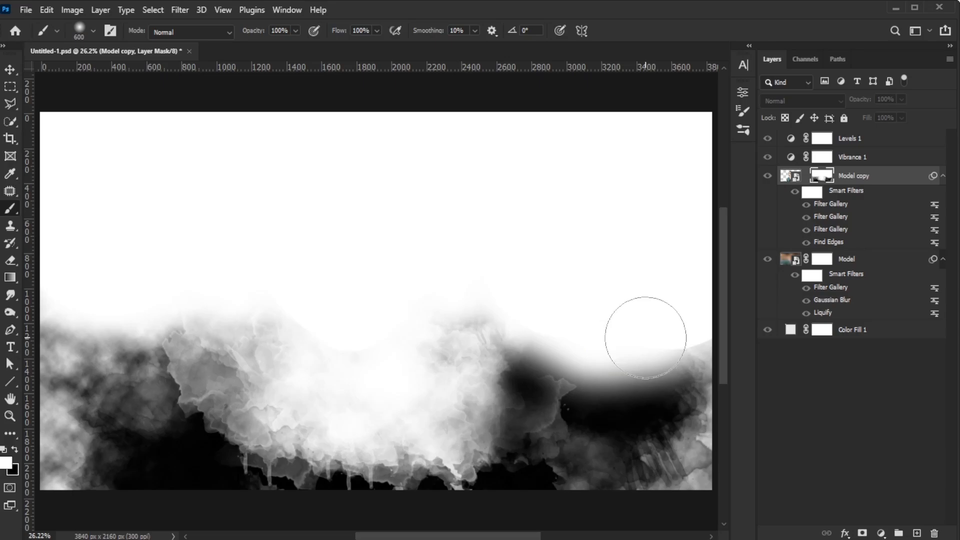
drag(646, 337, 582, 456)
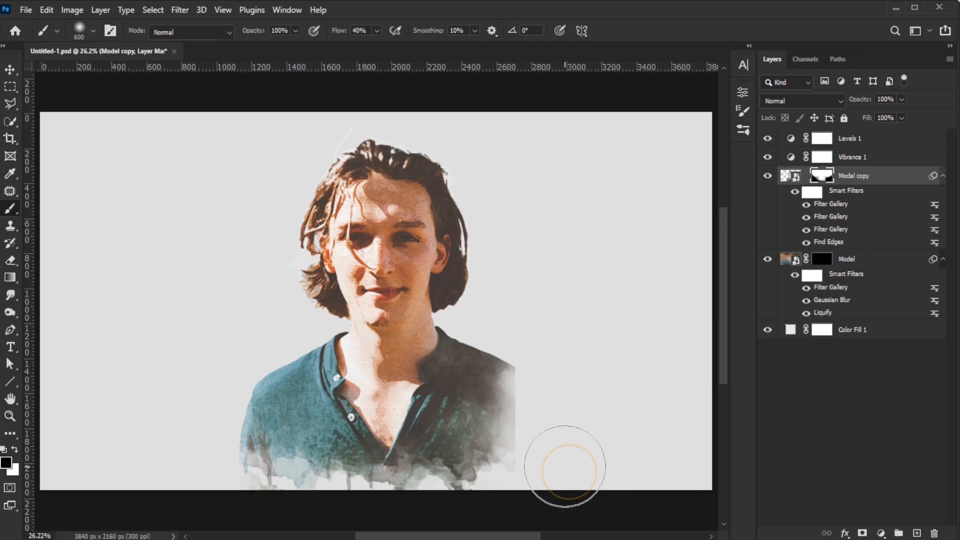
mouse_move(548, 425)
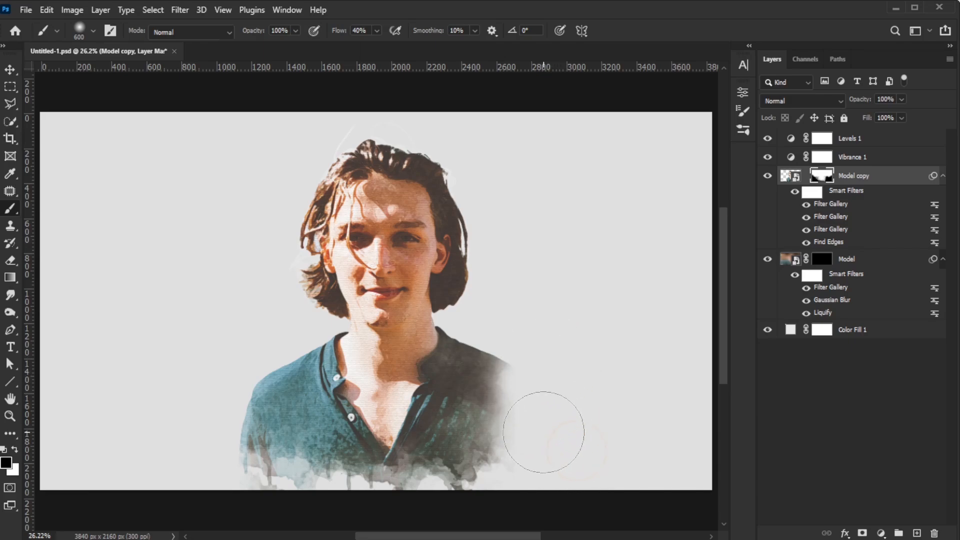
mouse_move(606, 398)
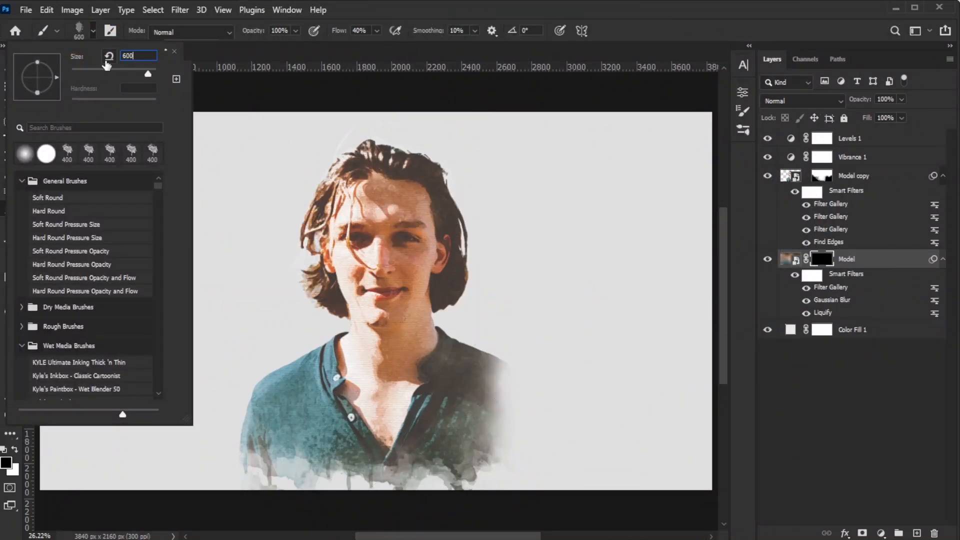
Paint large watercolor strokes into the Model mask edges, undoing unwanted splatters with Ctrl+Z.
click(223, 392)
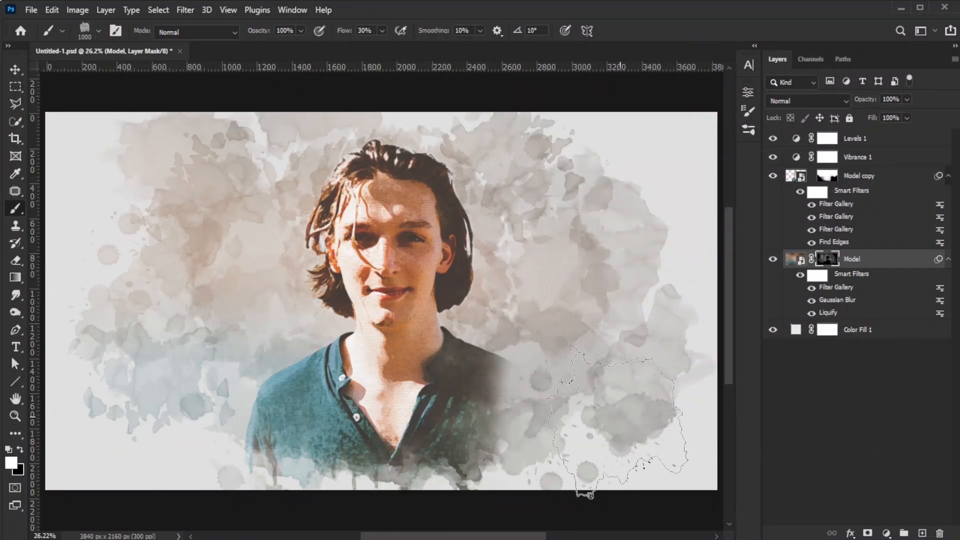
key(ctrl+z)
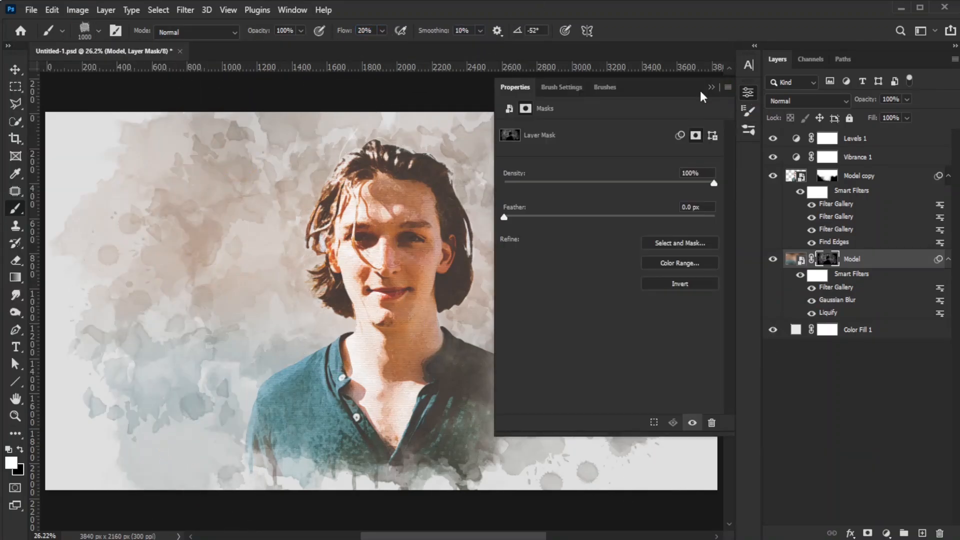
key(ctrl+z)
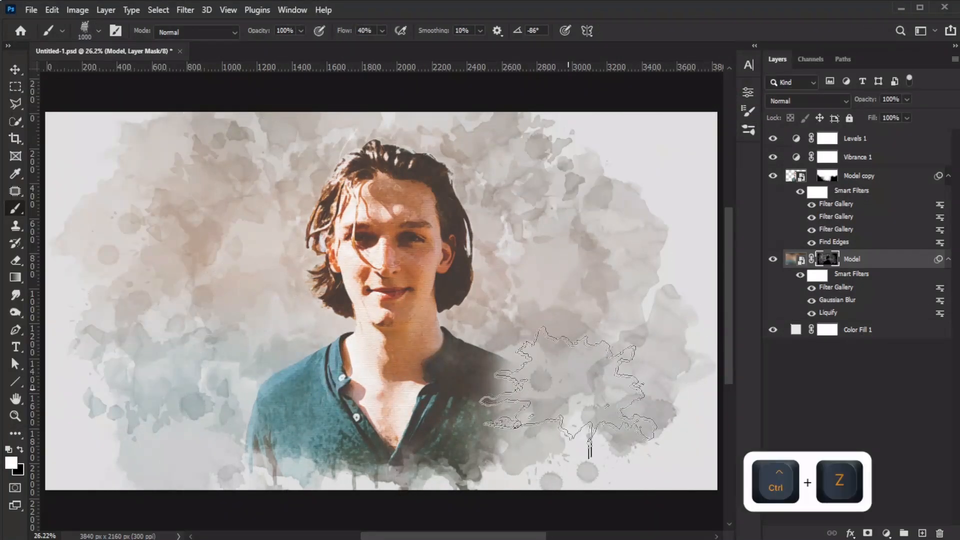
key(ctrl+z)
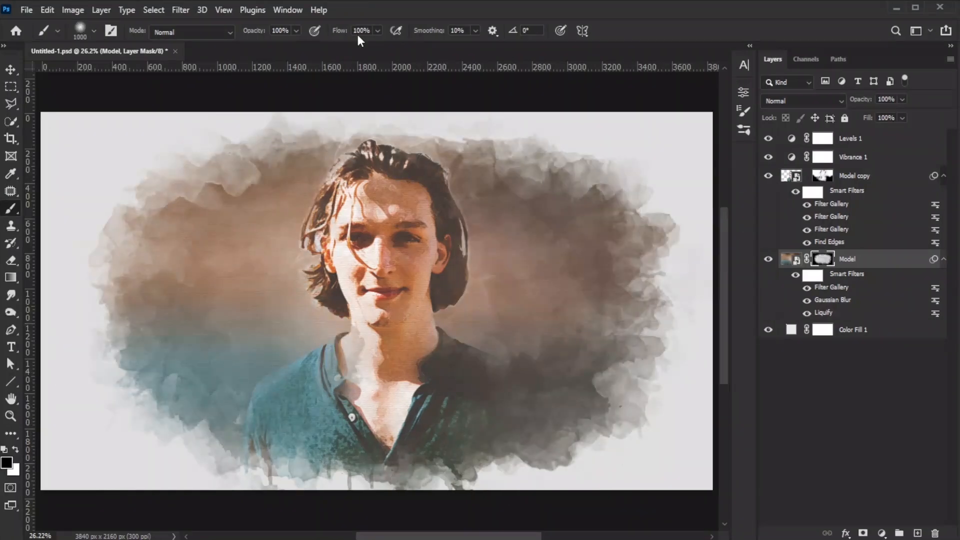
key(ctrl+z)
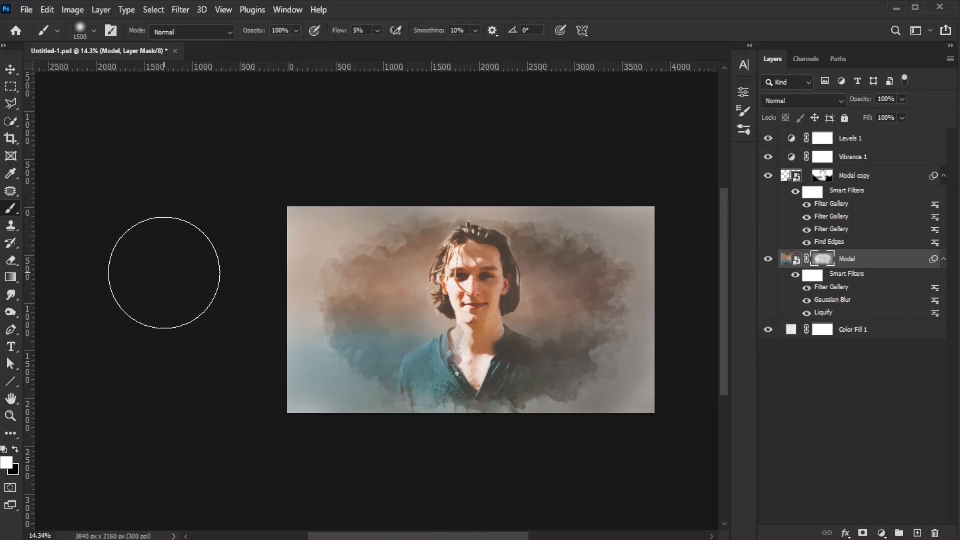
Lighten the portrait by dragging the Levels 1 sliders in the Properties panel.
click(852, 138)
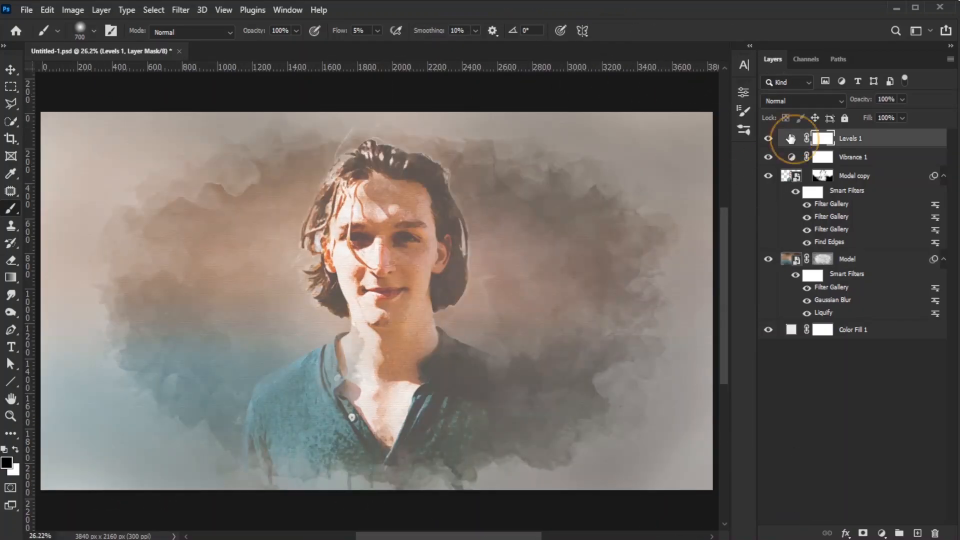
double_click(792, 138)
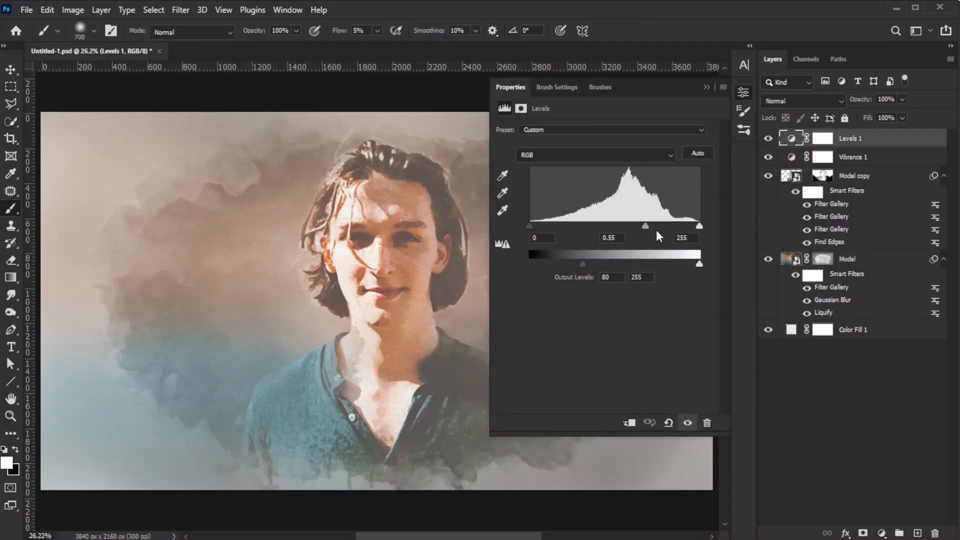
drag(583, 263, 555, 263)
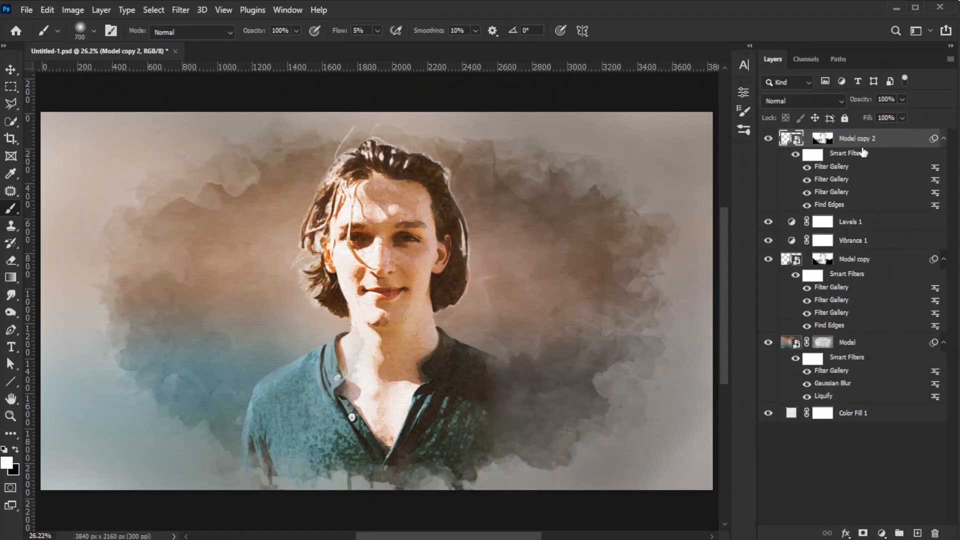
Duplicate Model copy as Model copy 2 at the top of the stack and convert it to a smart object.
click(944, 138)
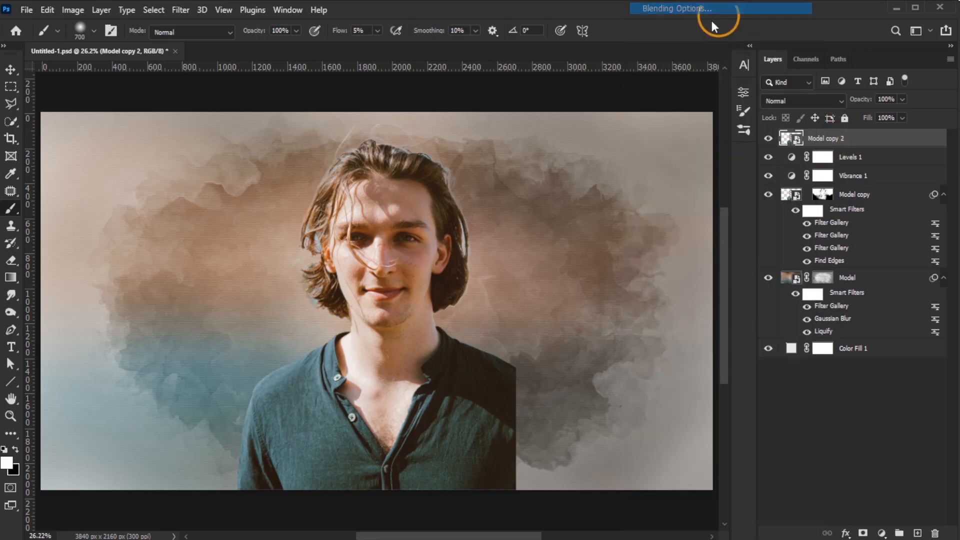
click(674, 8)
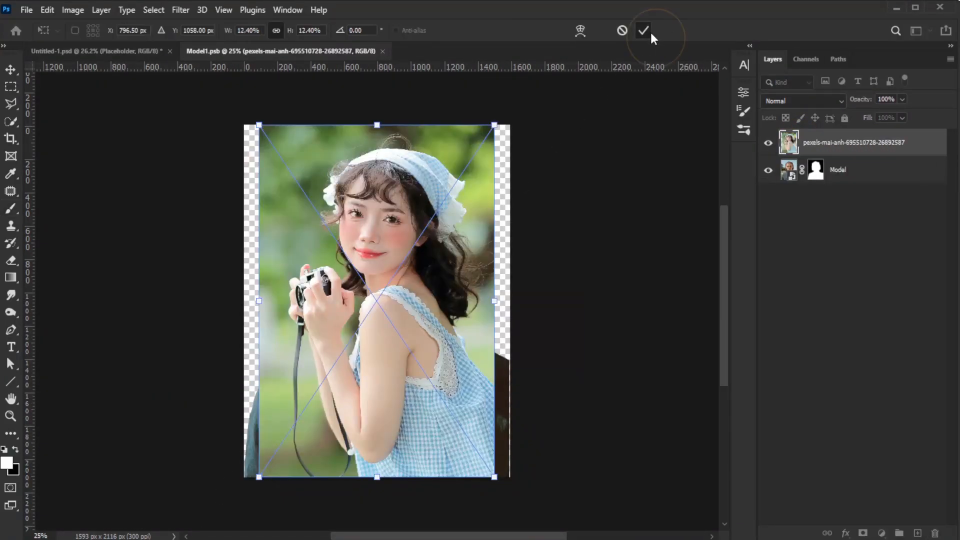
Commit the new woman's photo, cut her out with Select Subject, hide the old Model layer and resize to fit.
click(643, 30)
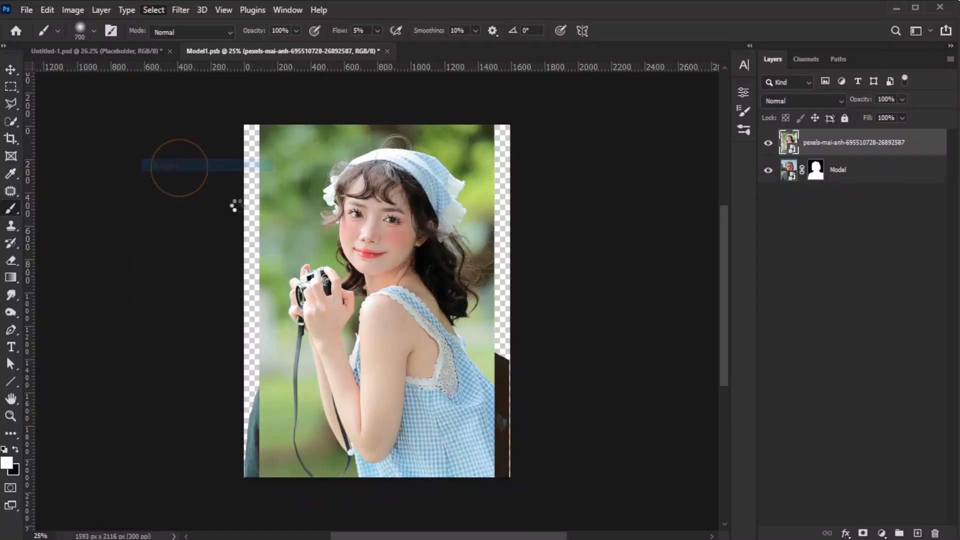
click(207, 165)
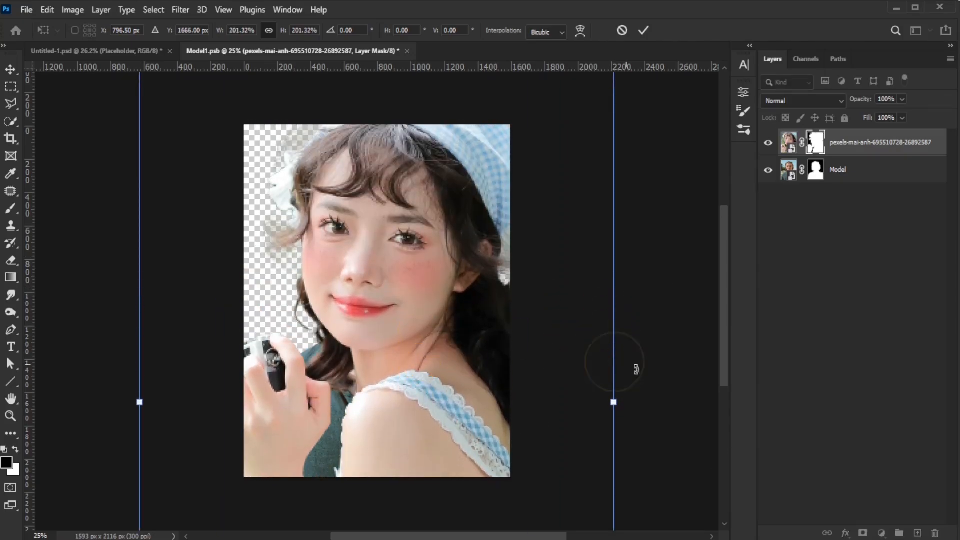
drag(613, 402, 528, 369)
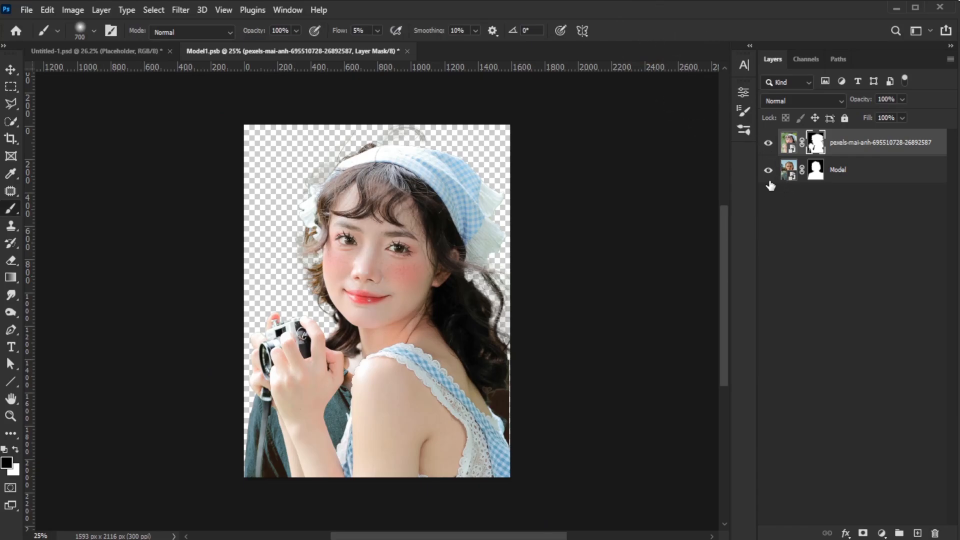
click(768, 170)
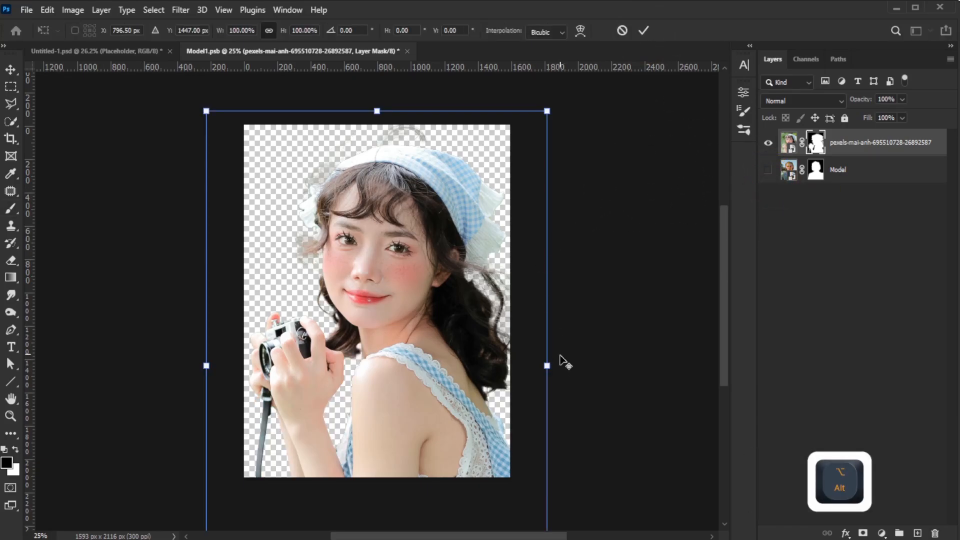
drag(548, 366, 518, 351)
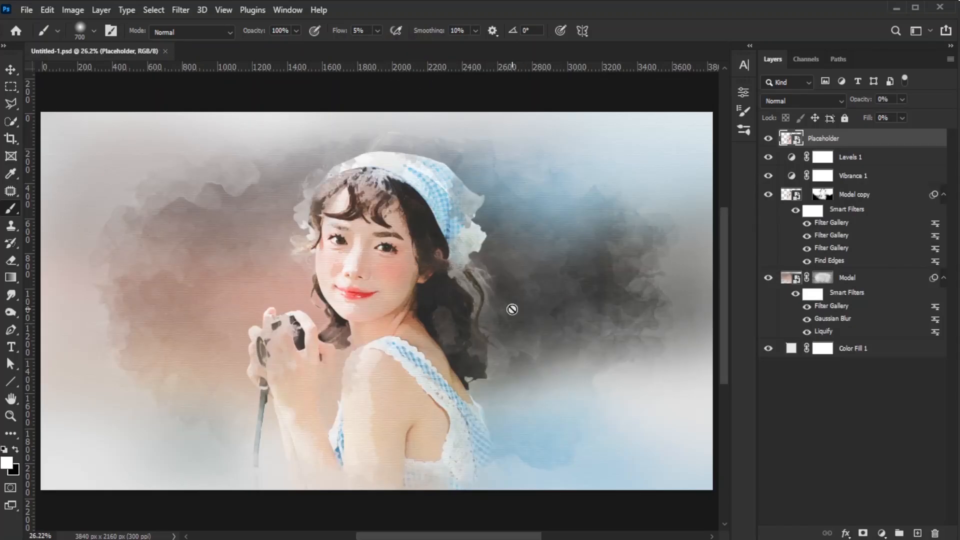
Save the composition as 'Watercolor Painting Effect' PSD, accepting Maximize Compatibility.
click(26, 10)
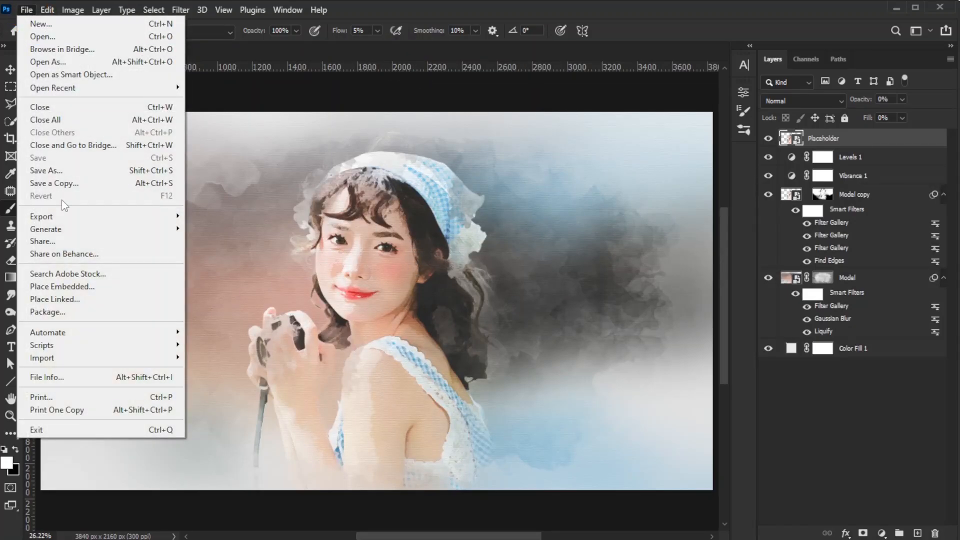
click(46, 170)
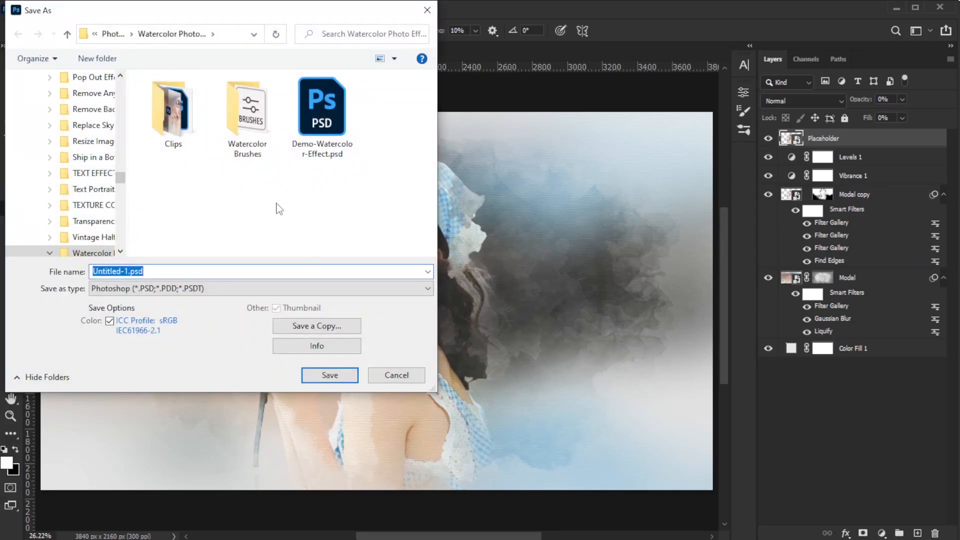
text(Watercolor Painting Effect)
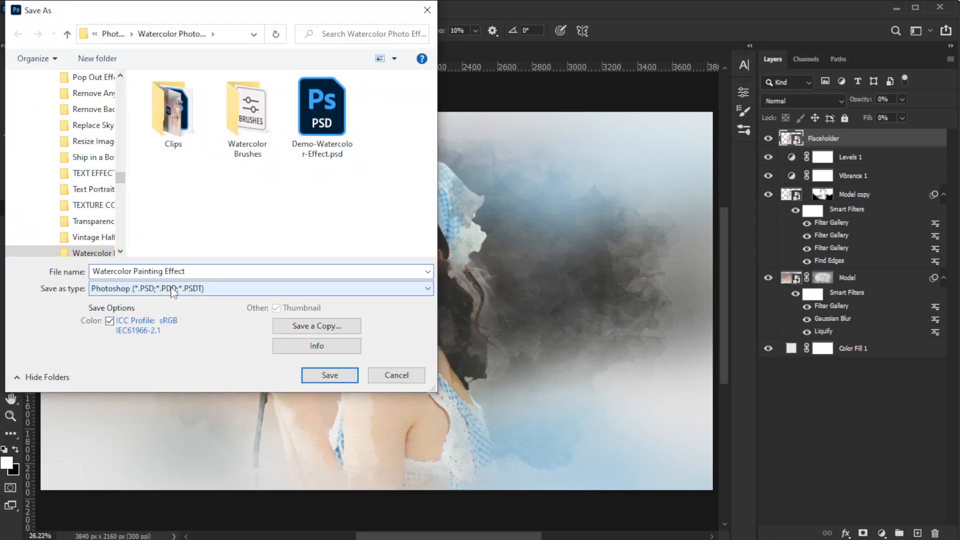
click(329, 375)
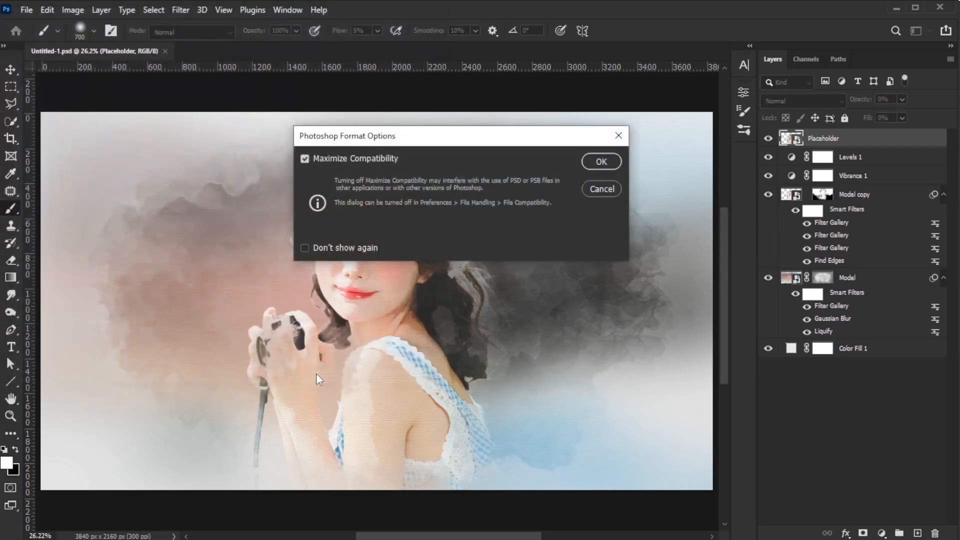
click(600, 161)
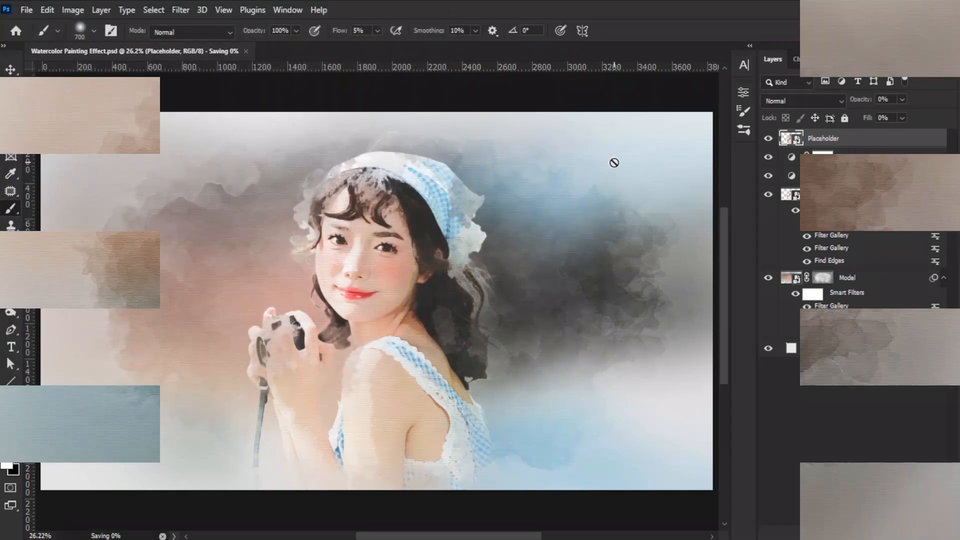